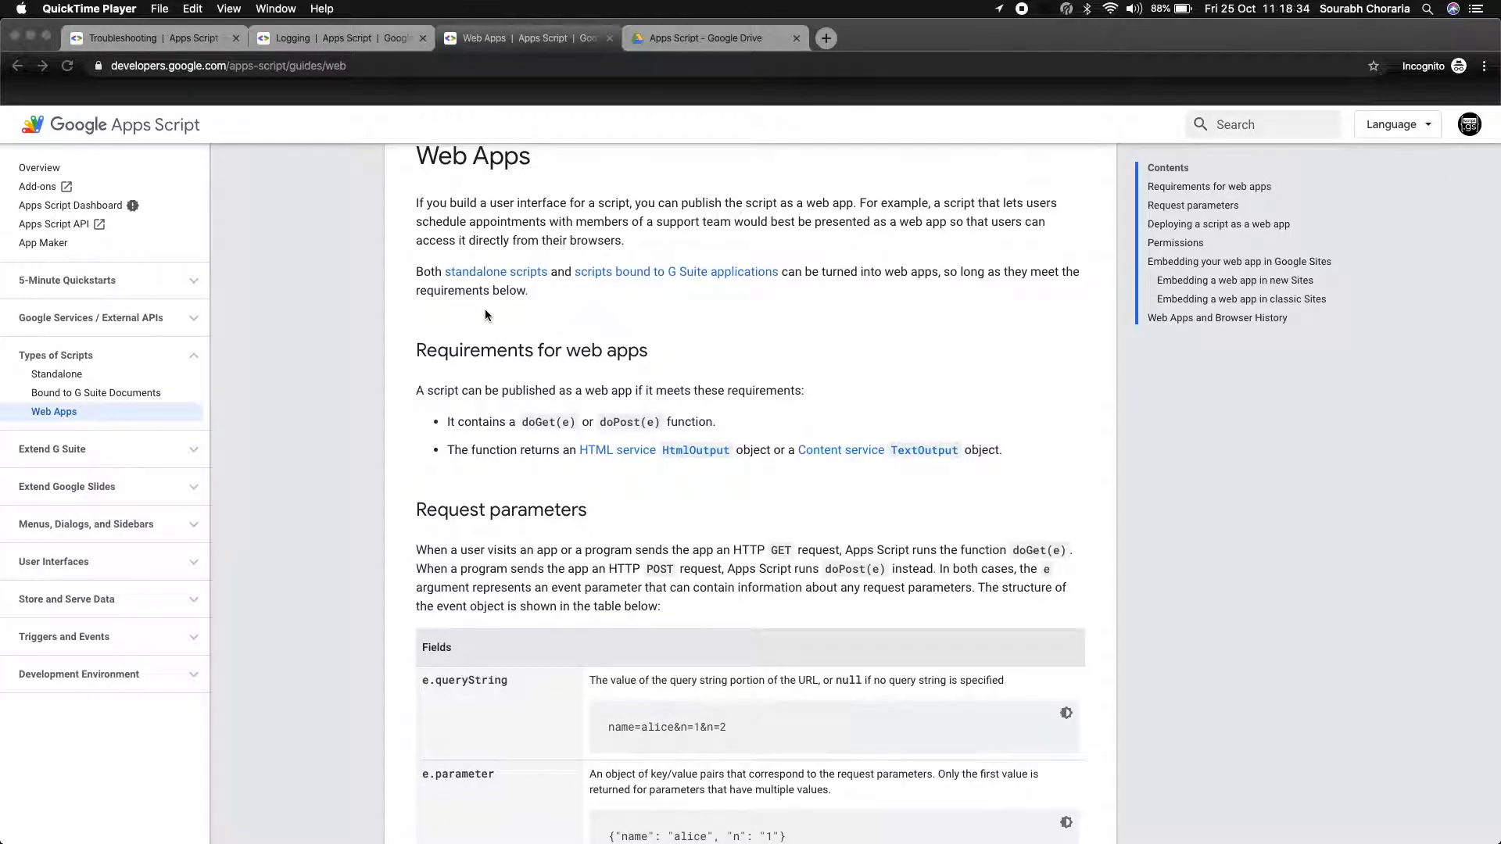
Step: Enter 'WebApp Debugger' as the project name and confirm it
scroll(up, 3)
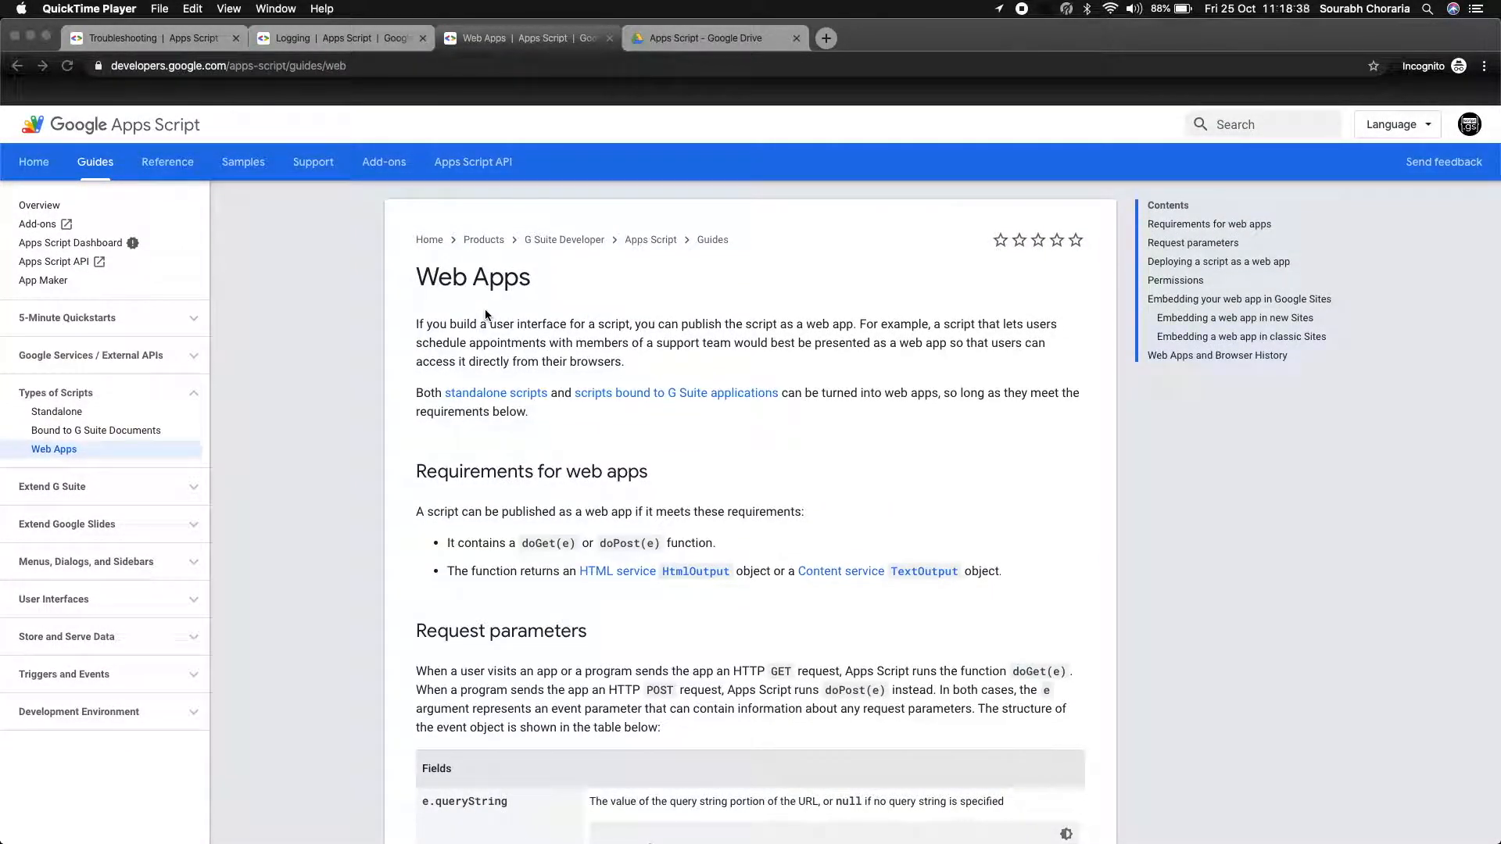
scroll(down, 3)
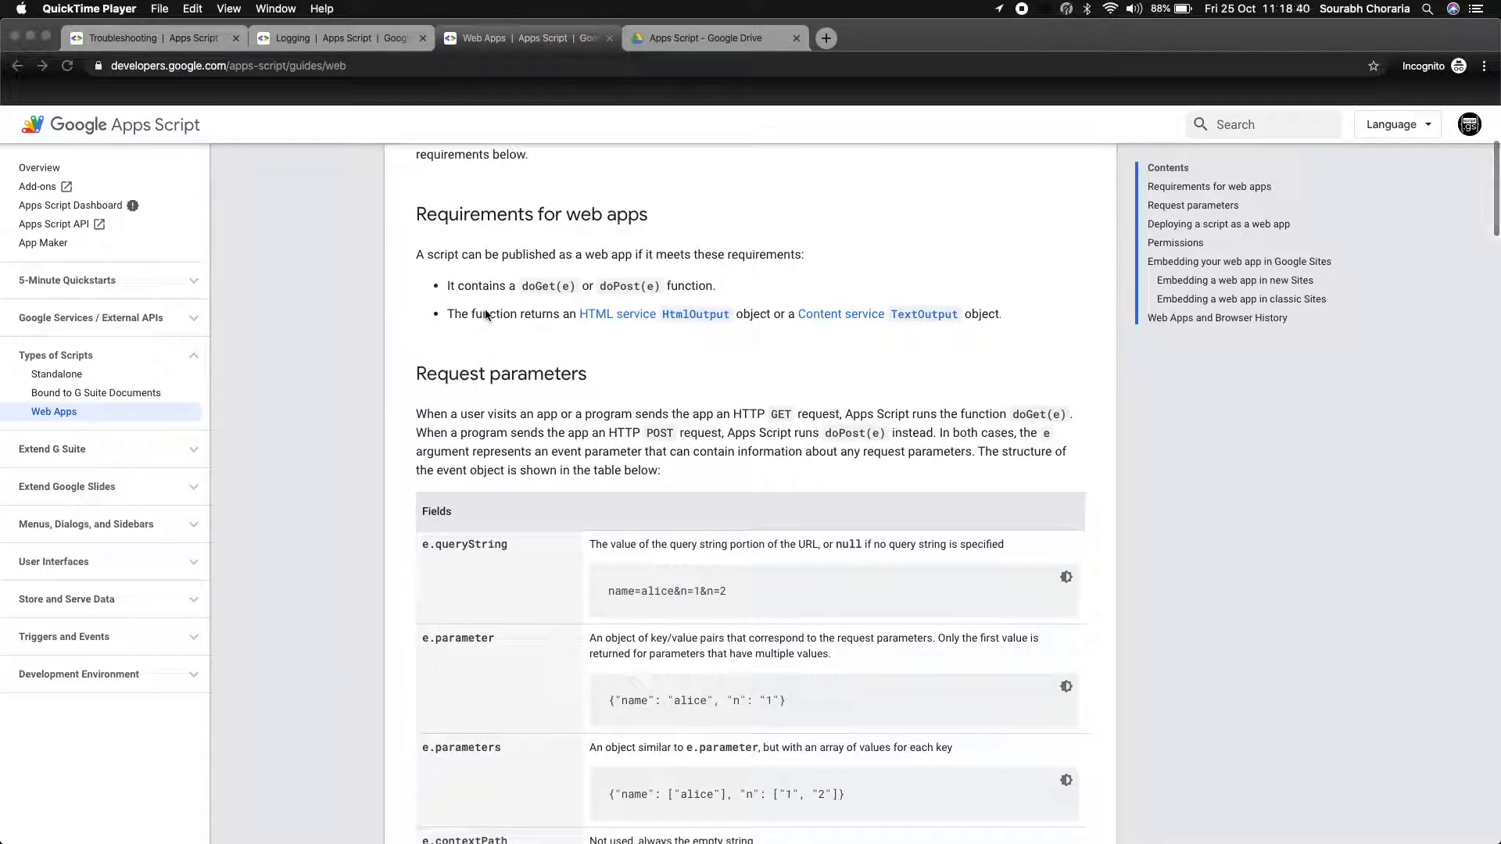
scroll(down, 3)
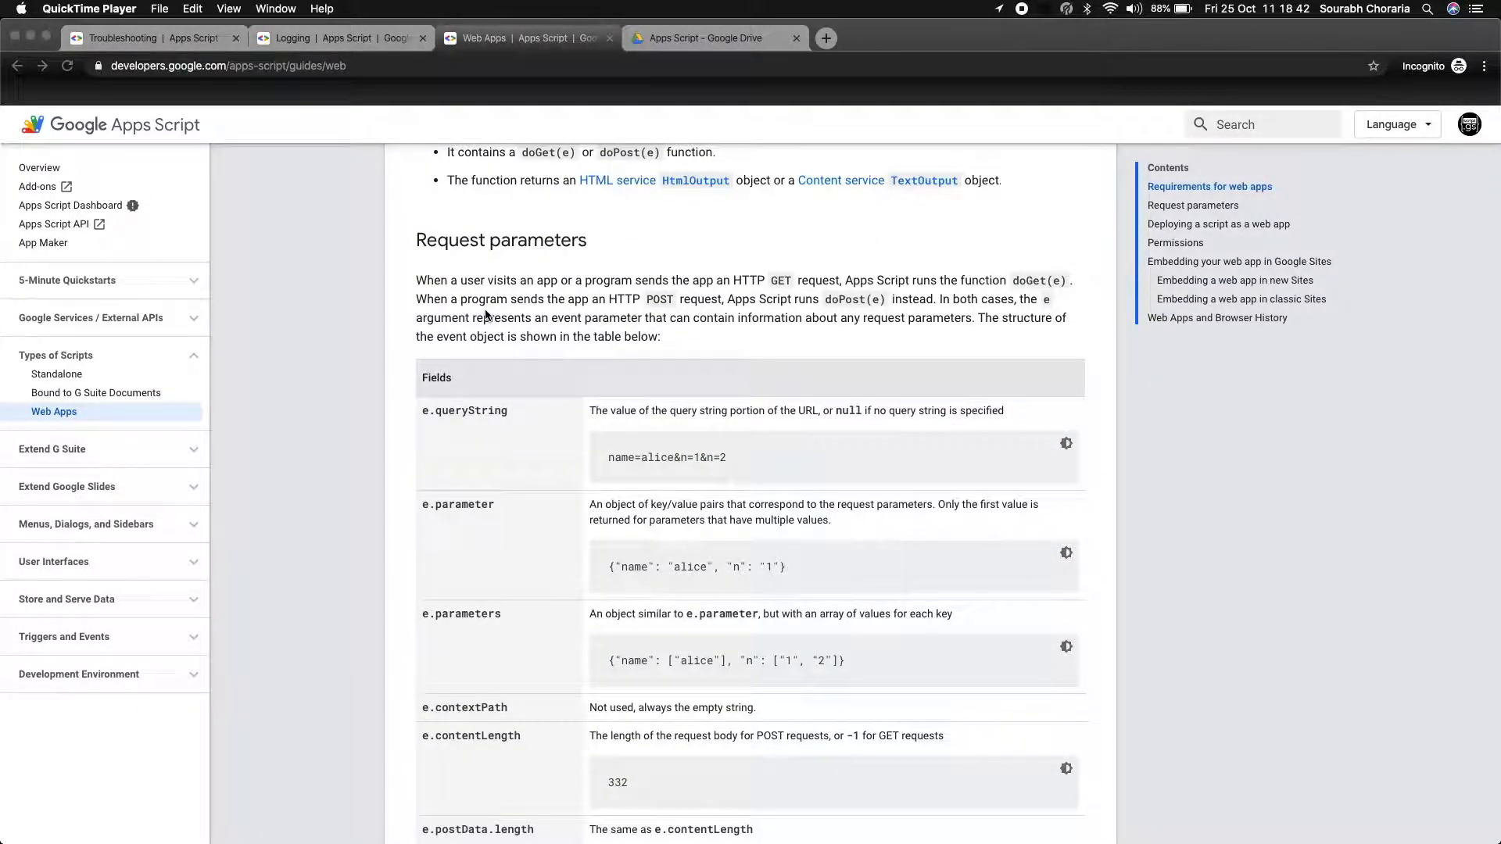
scroll(down, 3)
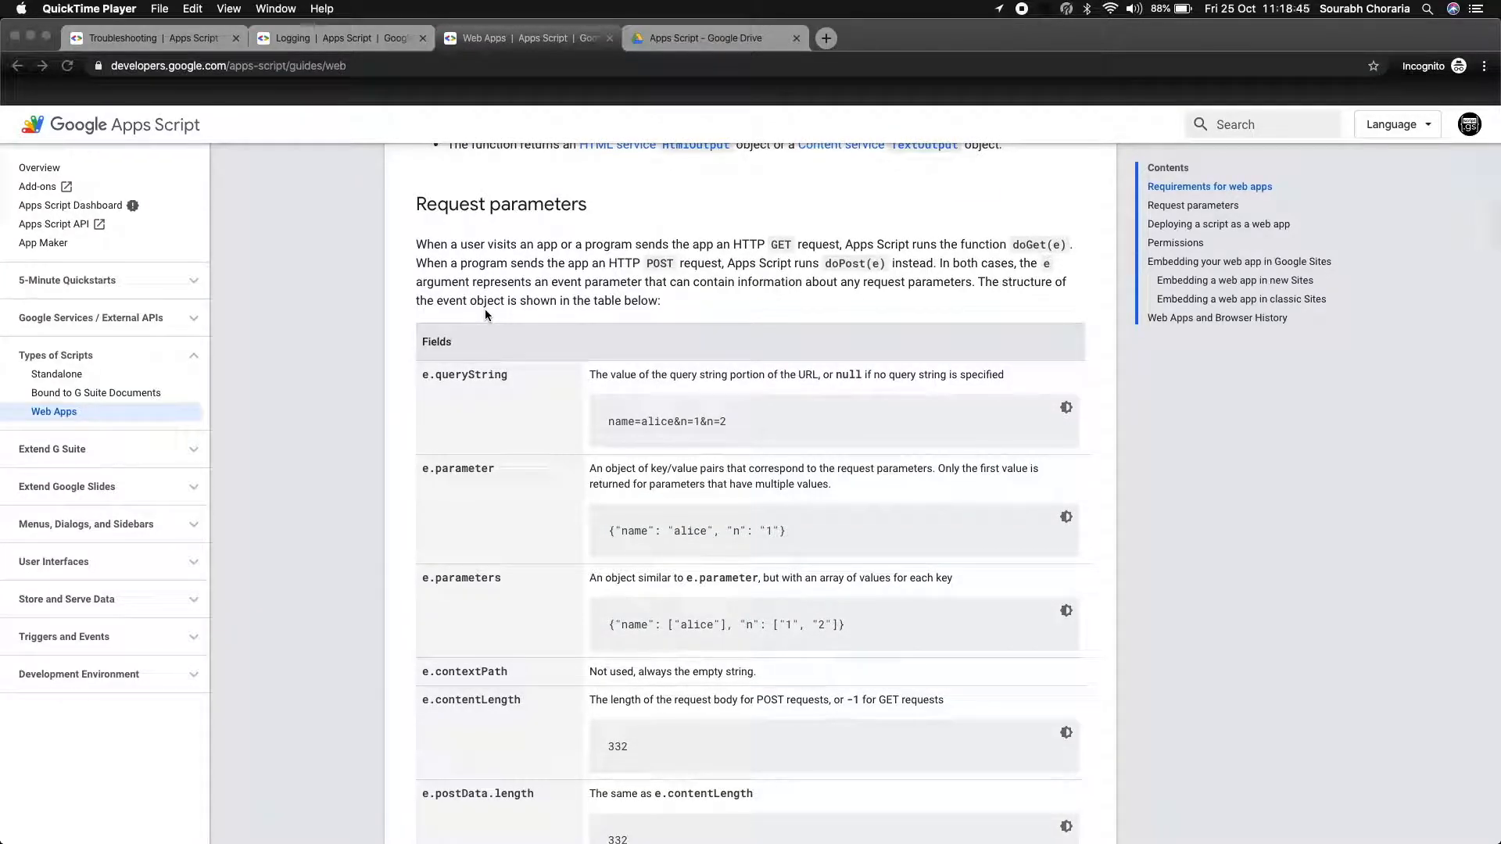
scroll(down, 3)
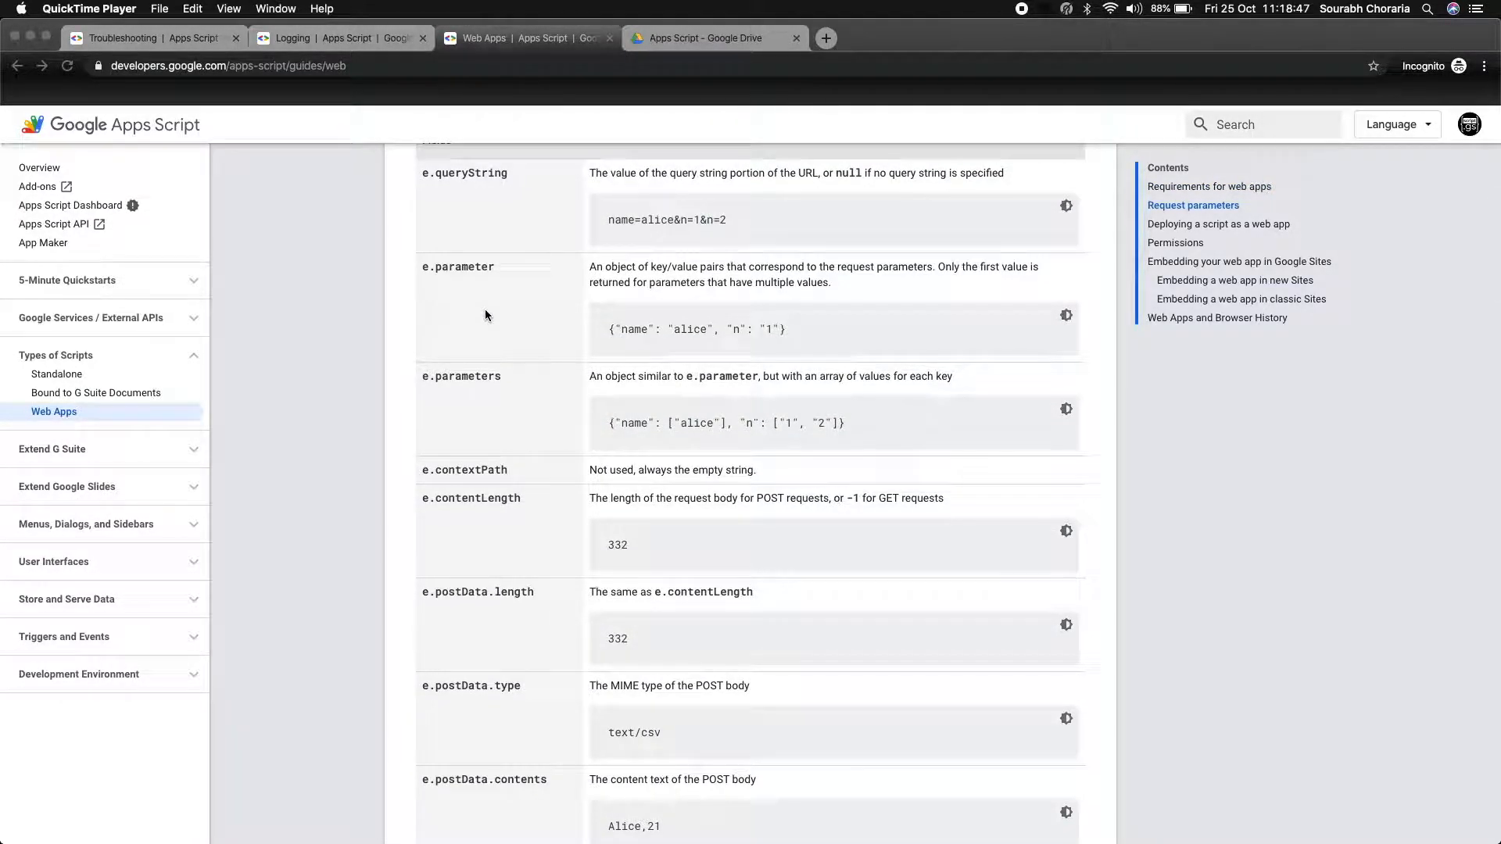
scroll(up, 3)
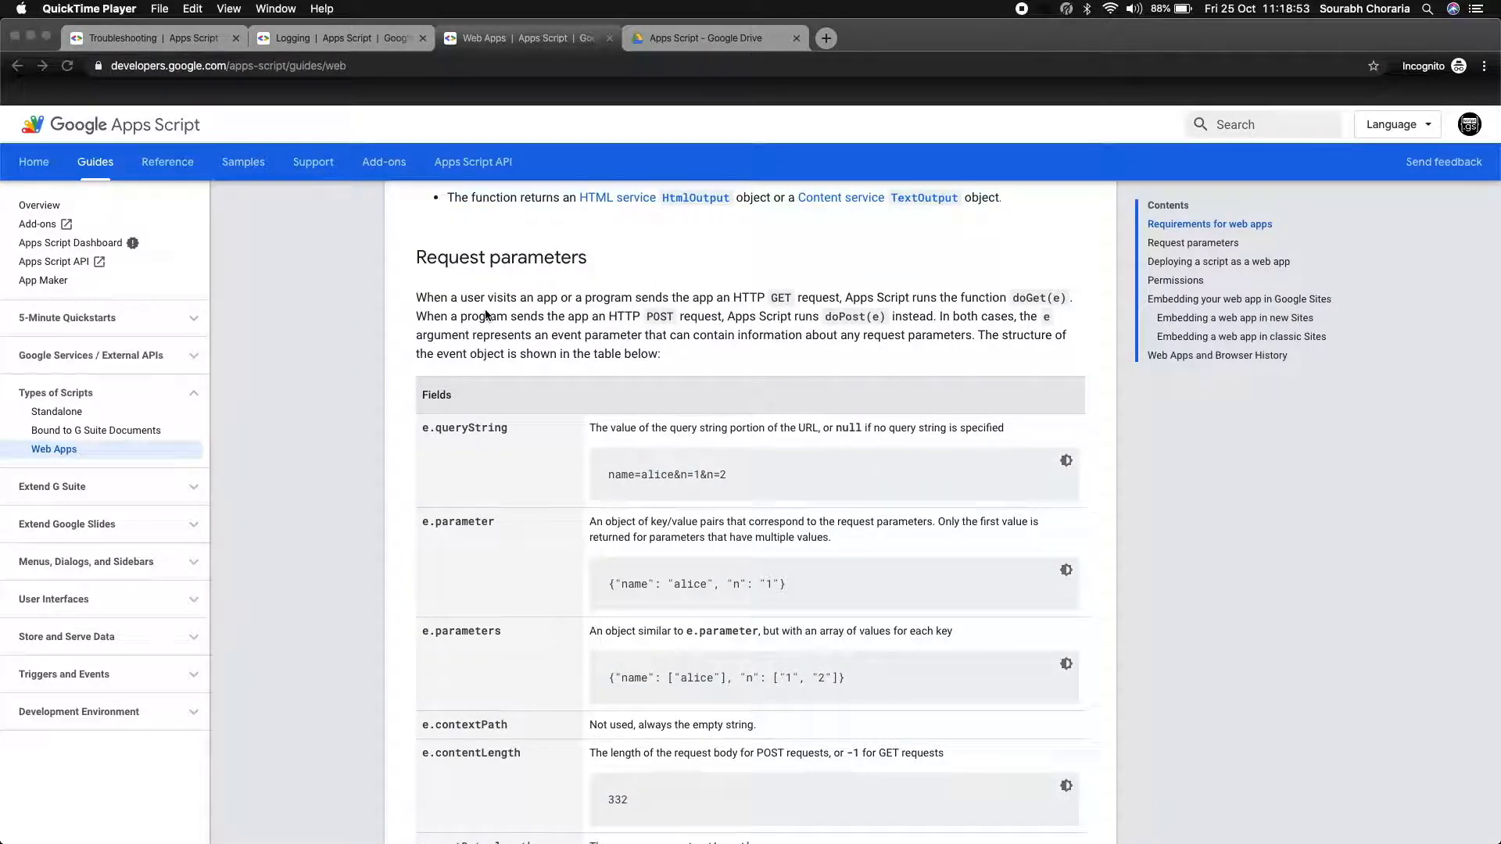
scroll(up, 3)
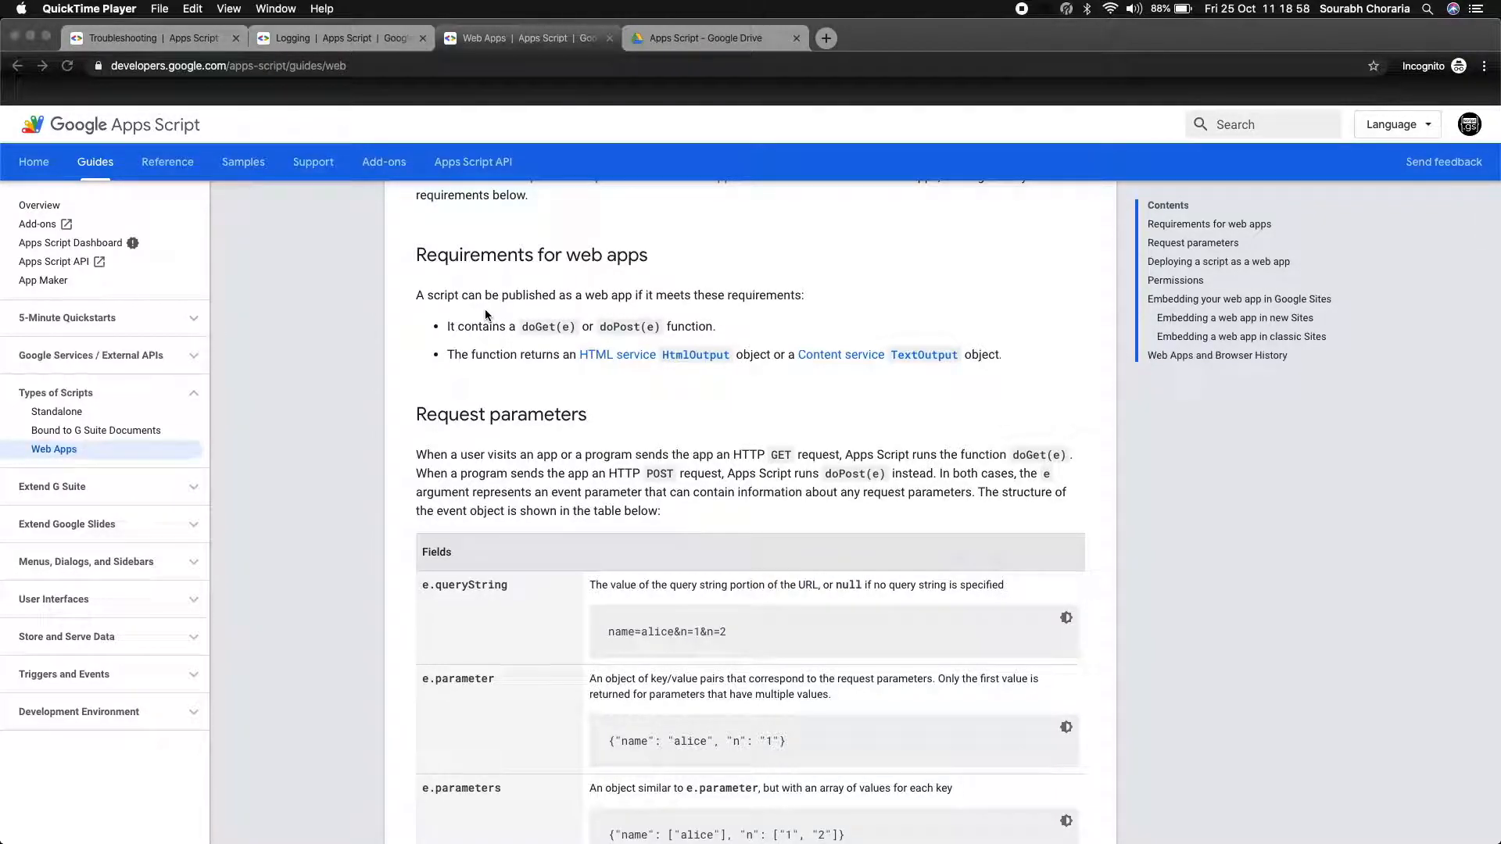
scroll(up, 3)
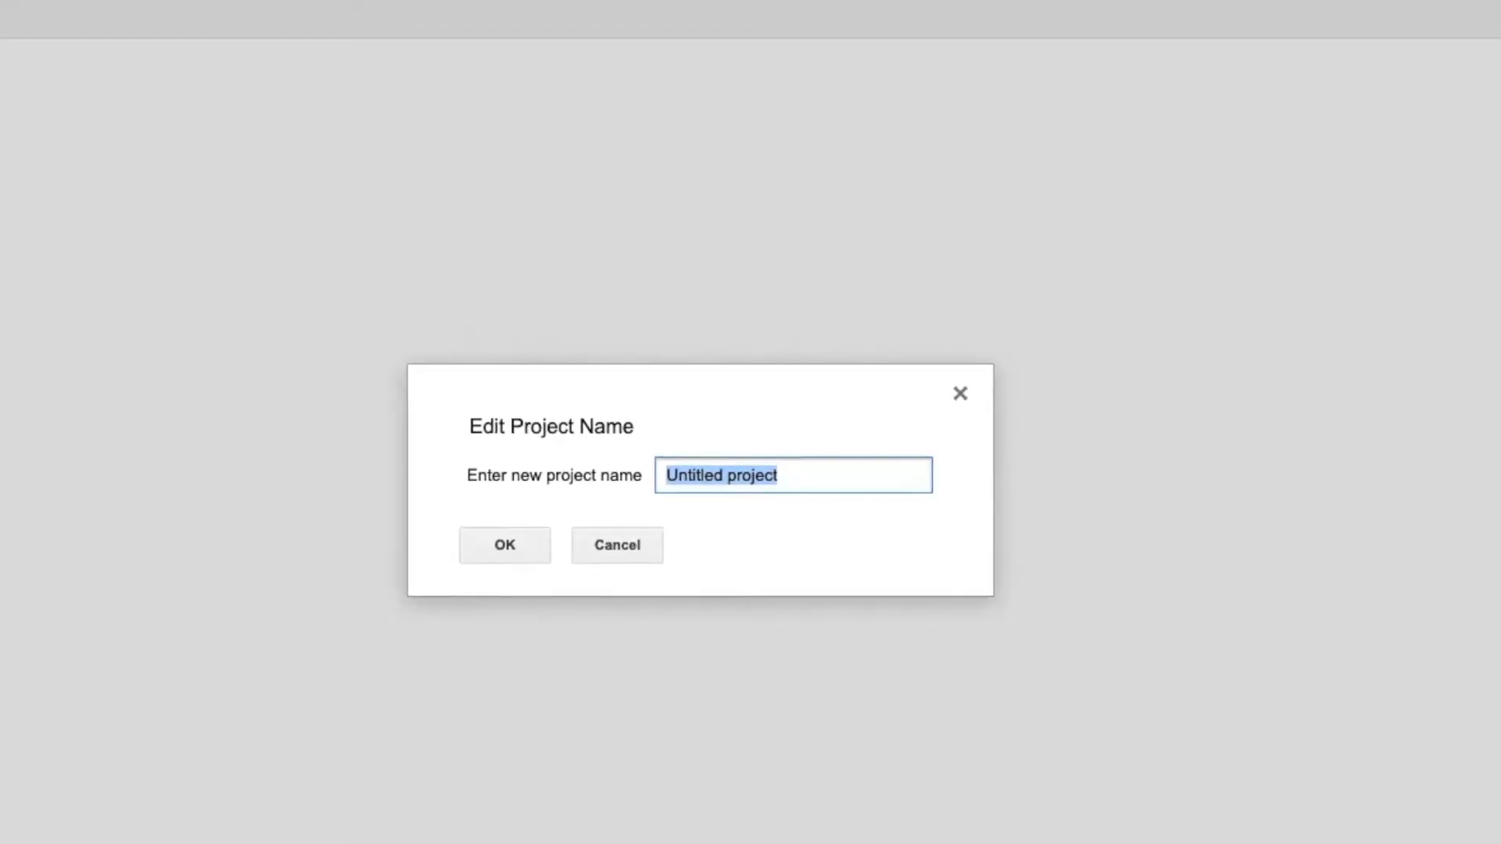
text(Weba)
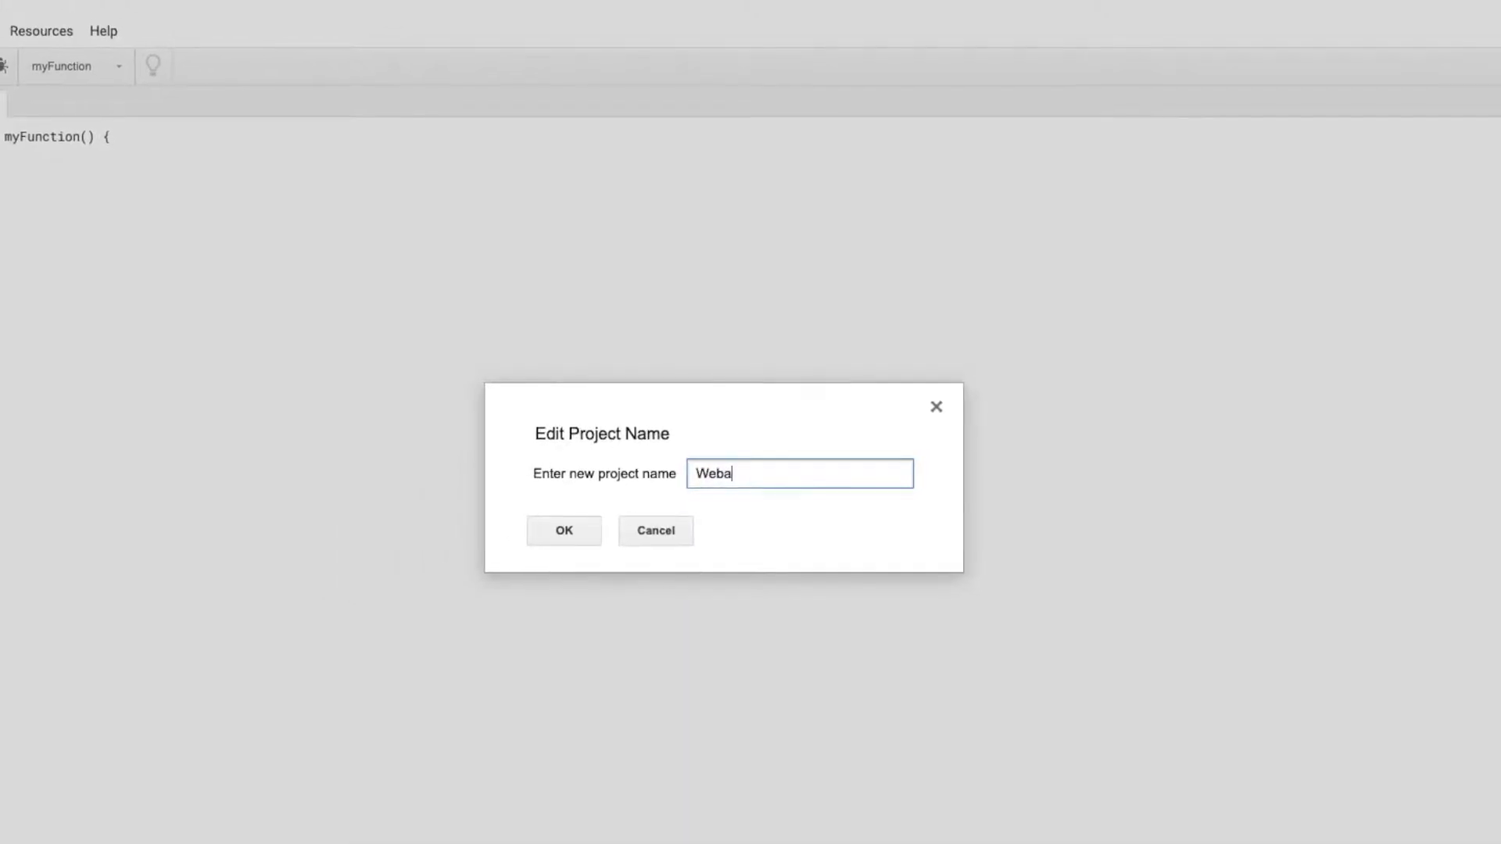
text(pp Debug)
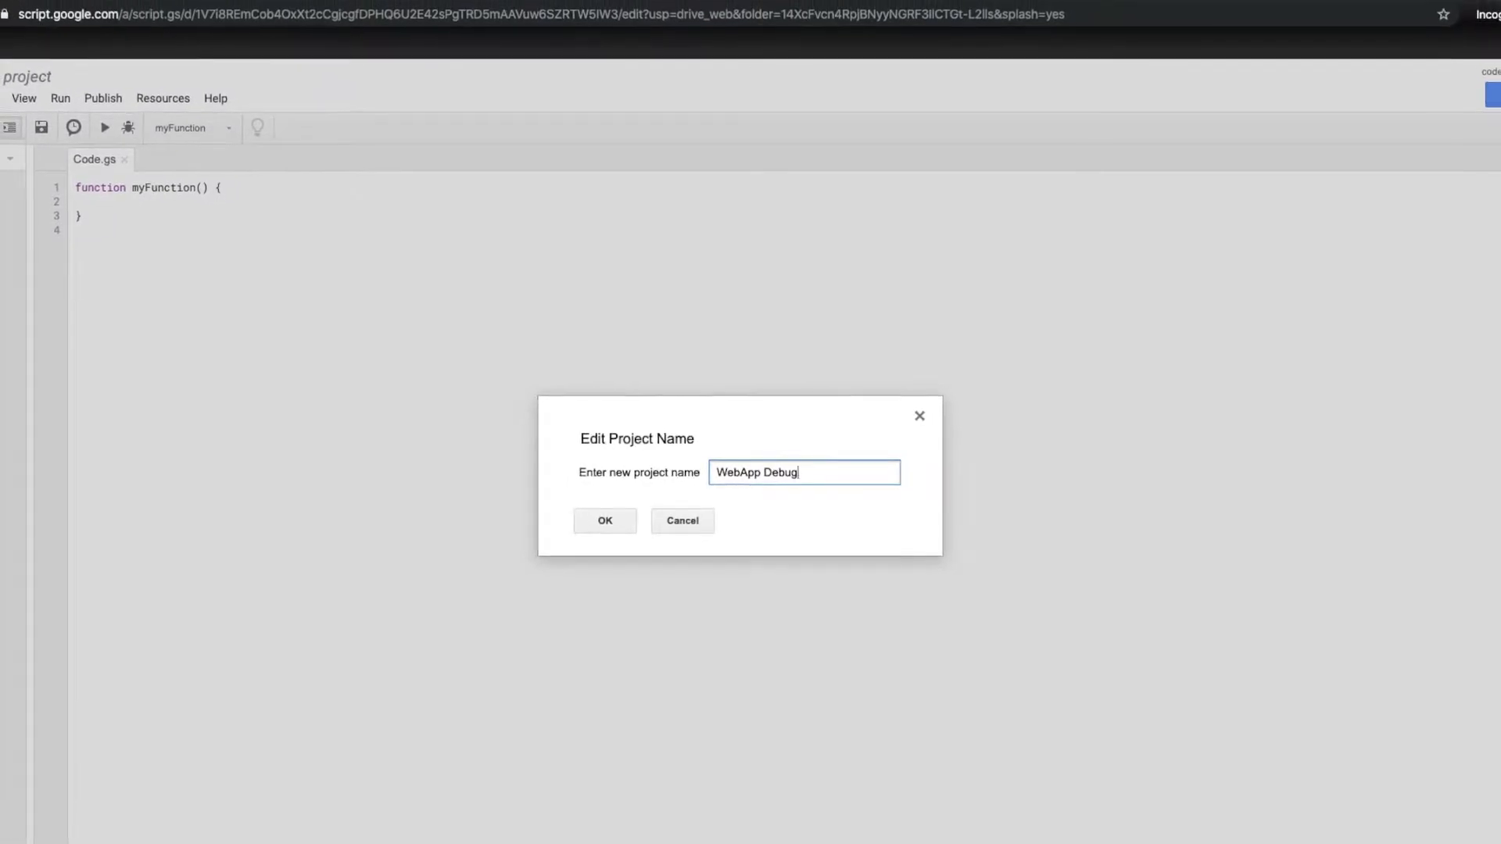
click(604, 520)
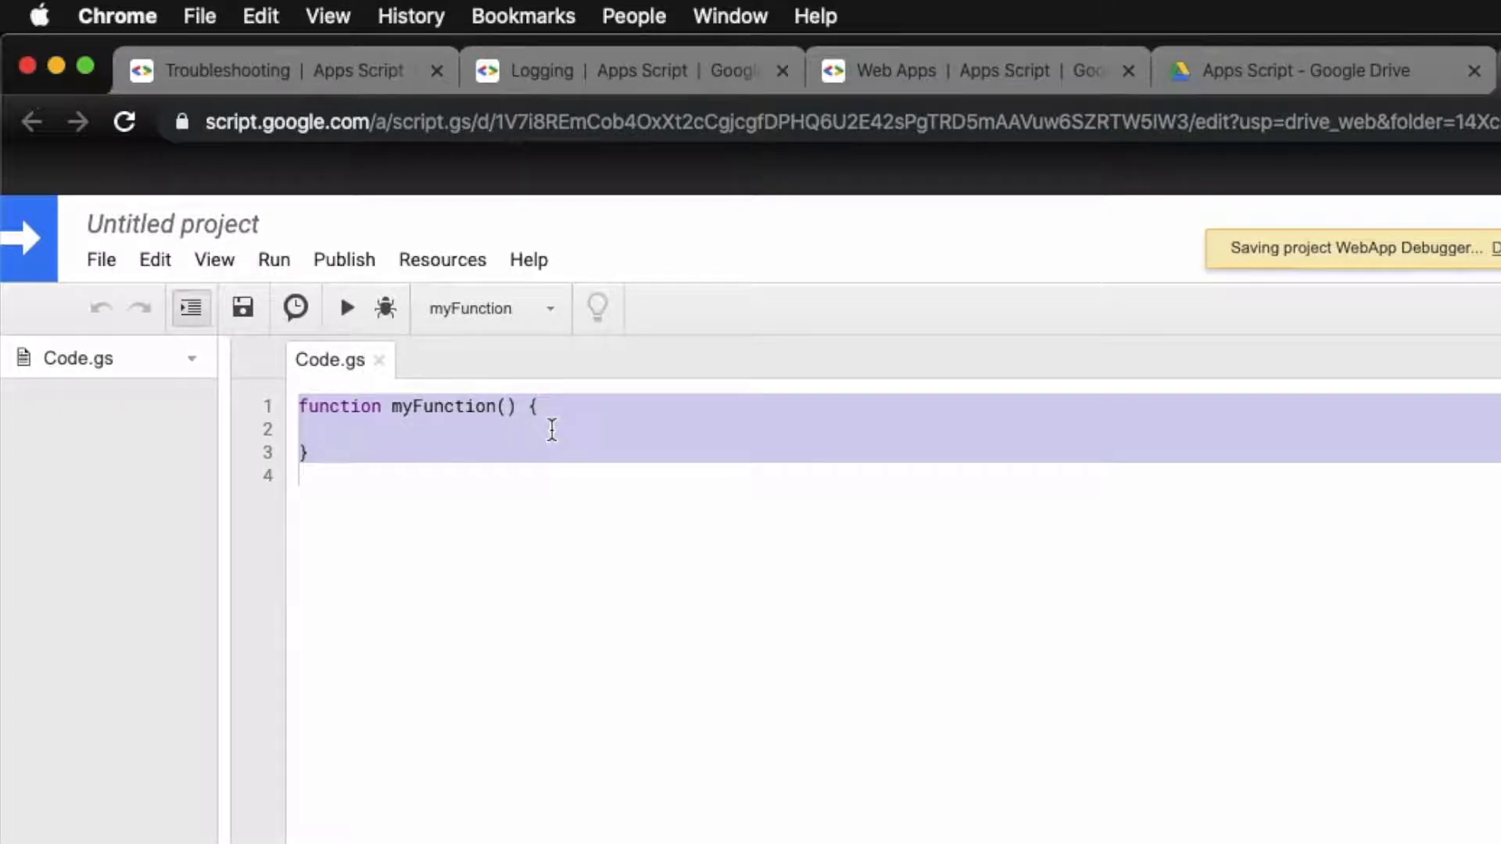
Step: Write function doGet(e) returning ContentService.createTextOutput(JSON.stringify(e))
text(fun)
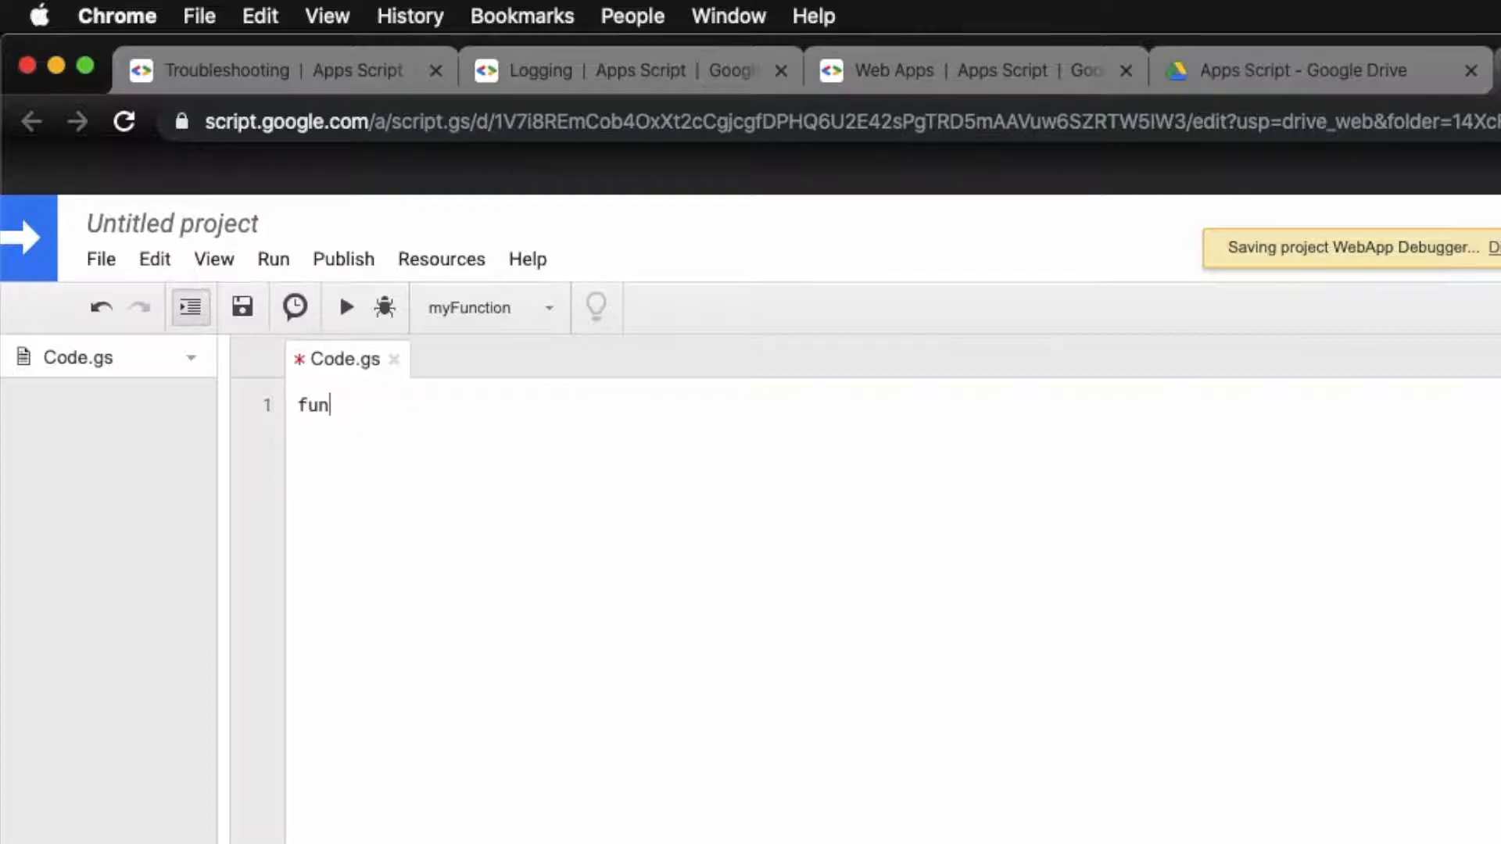
text(ction doGet(e))
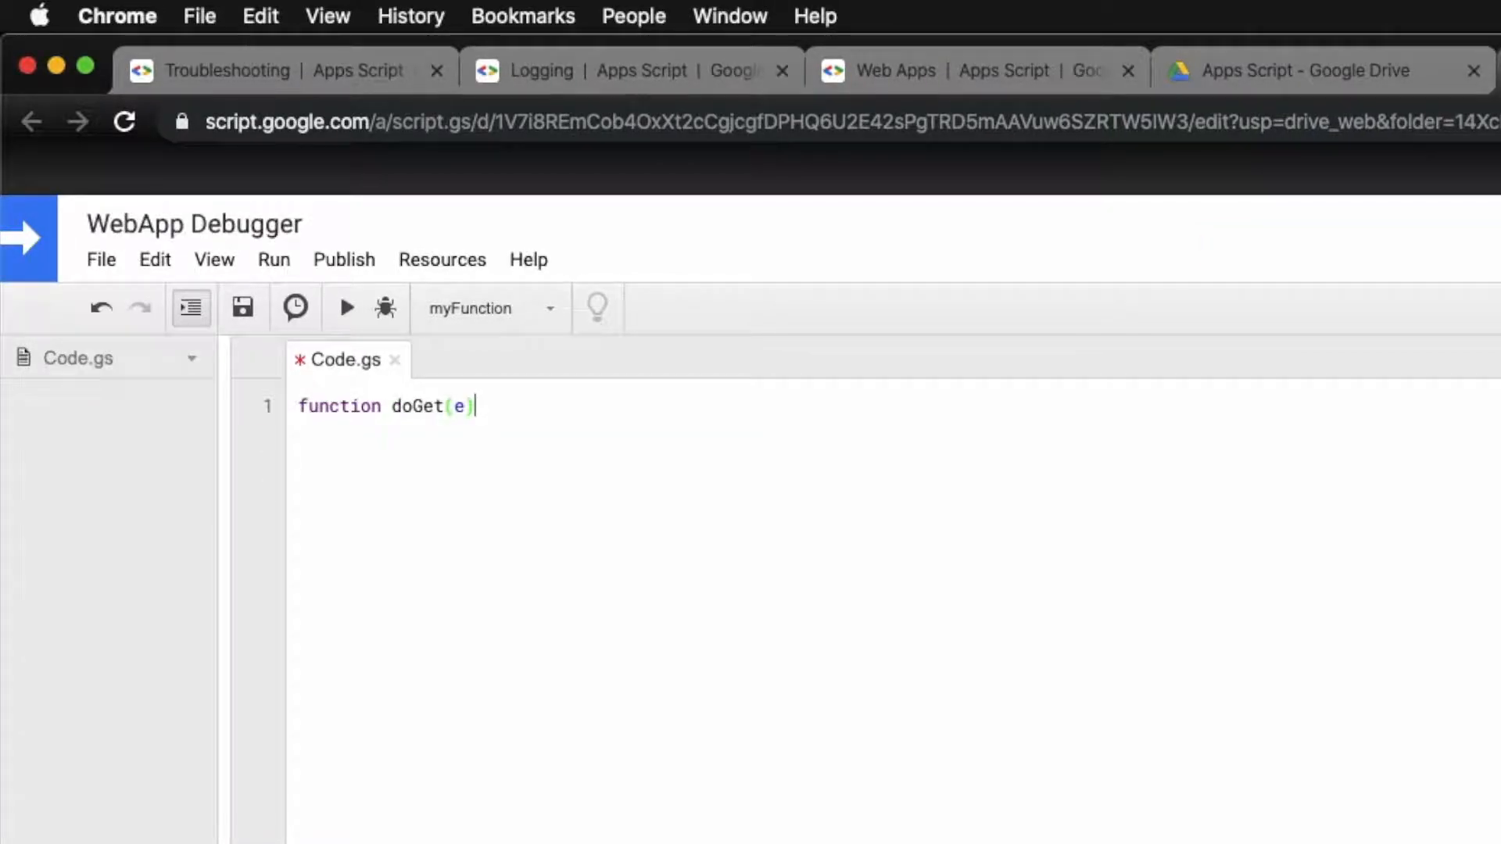
text({)
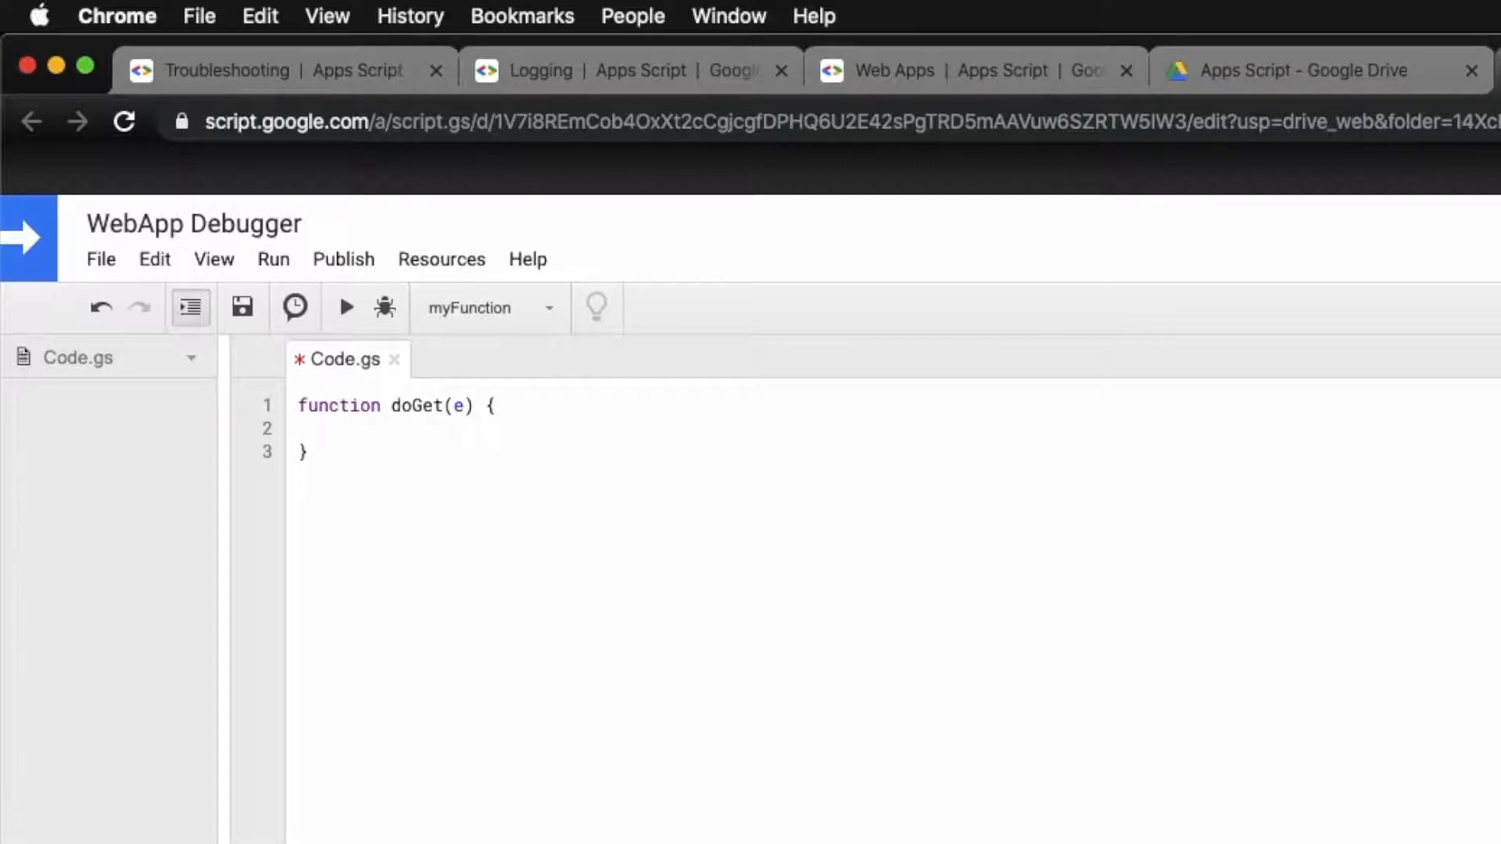
text(retu)
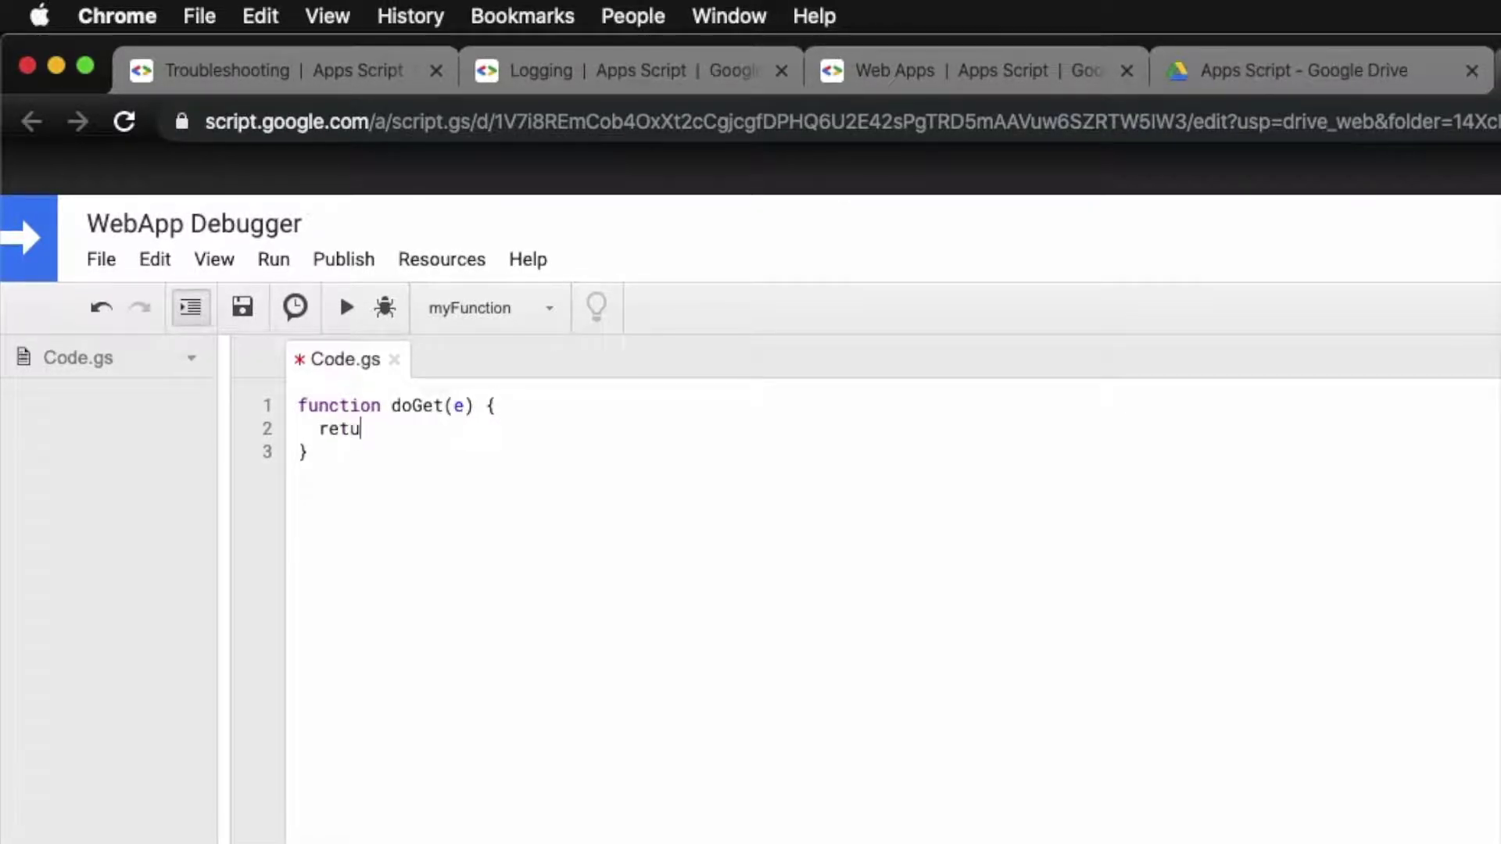
text(rn ContentSer)
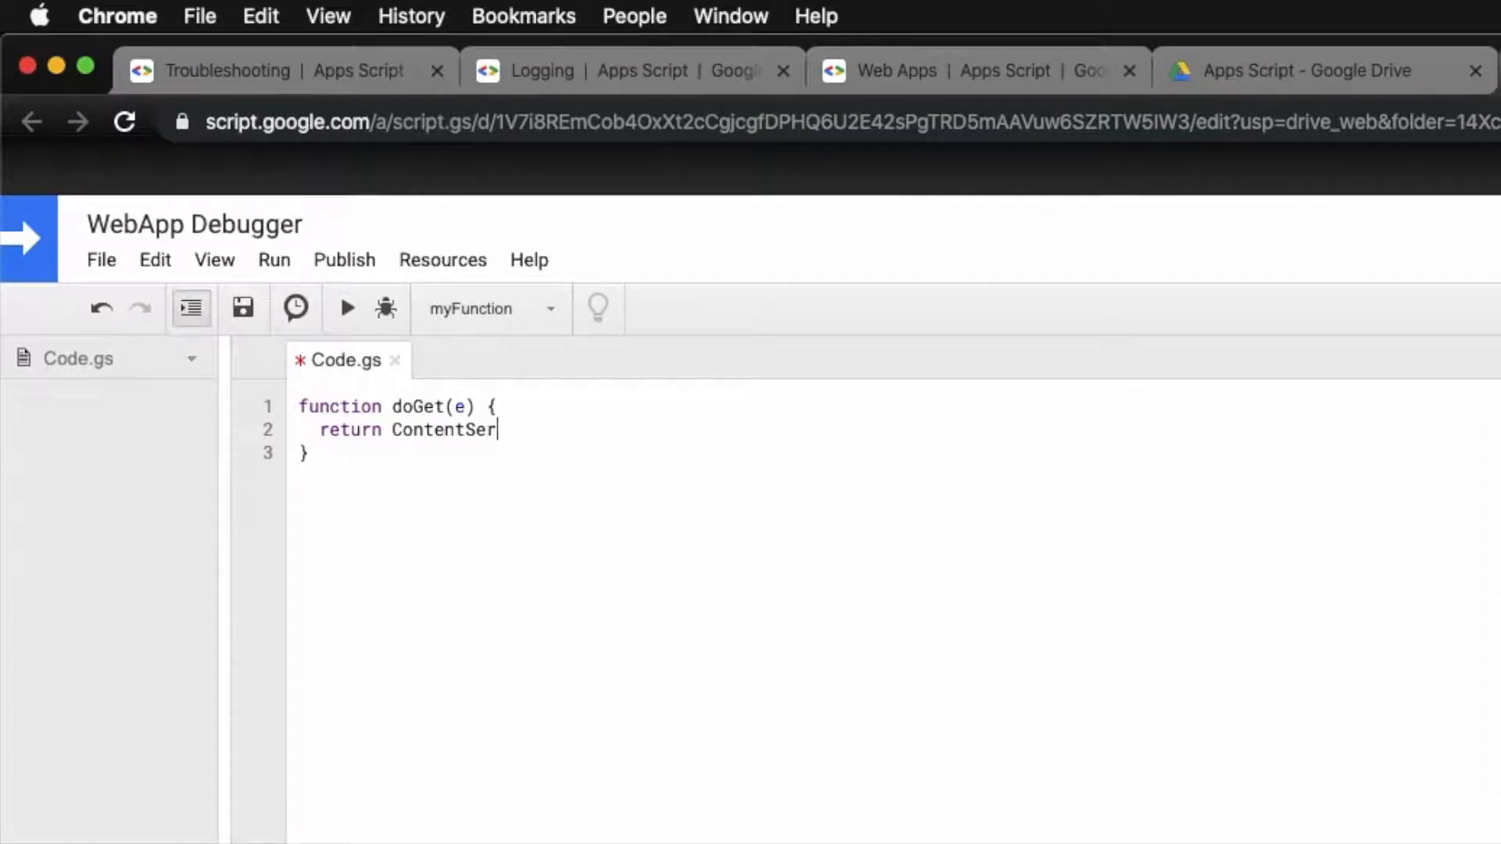
text(vice)
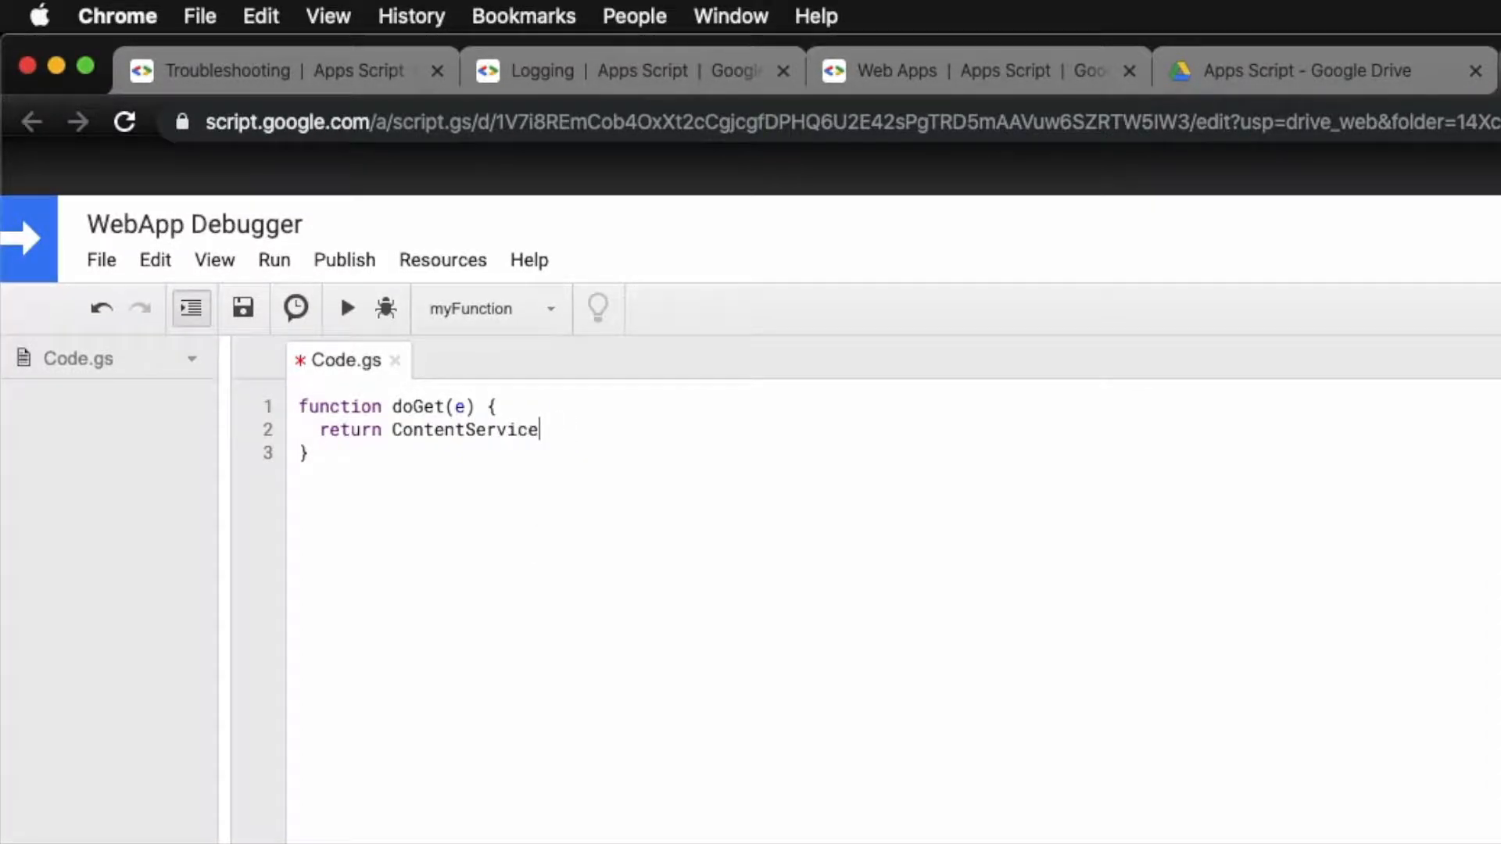
text(.c)
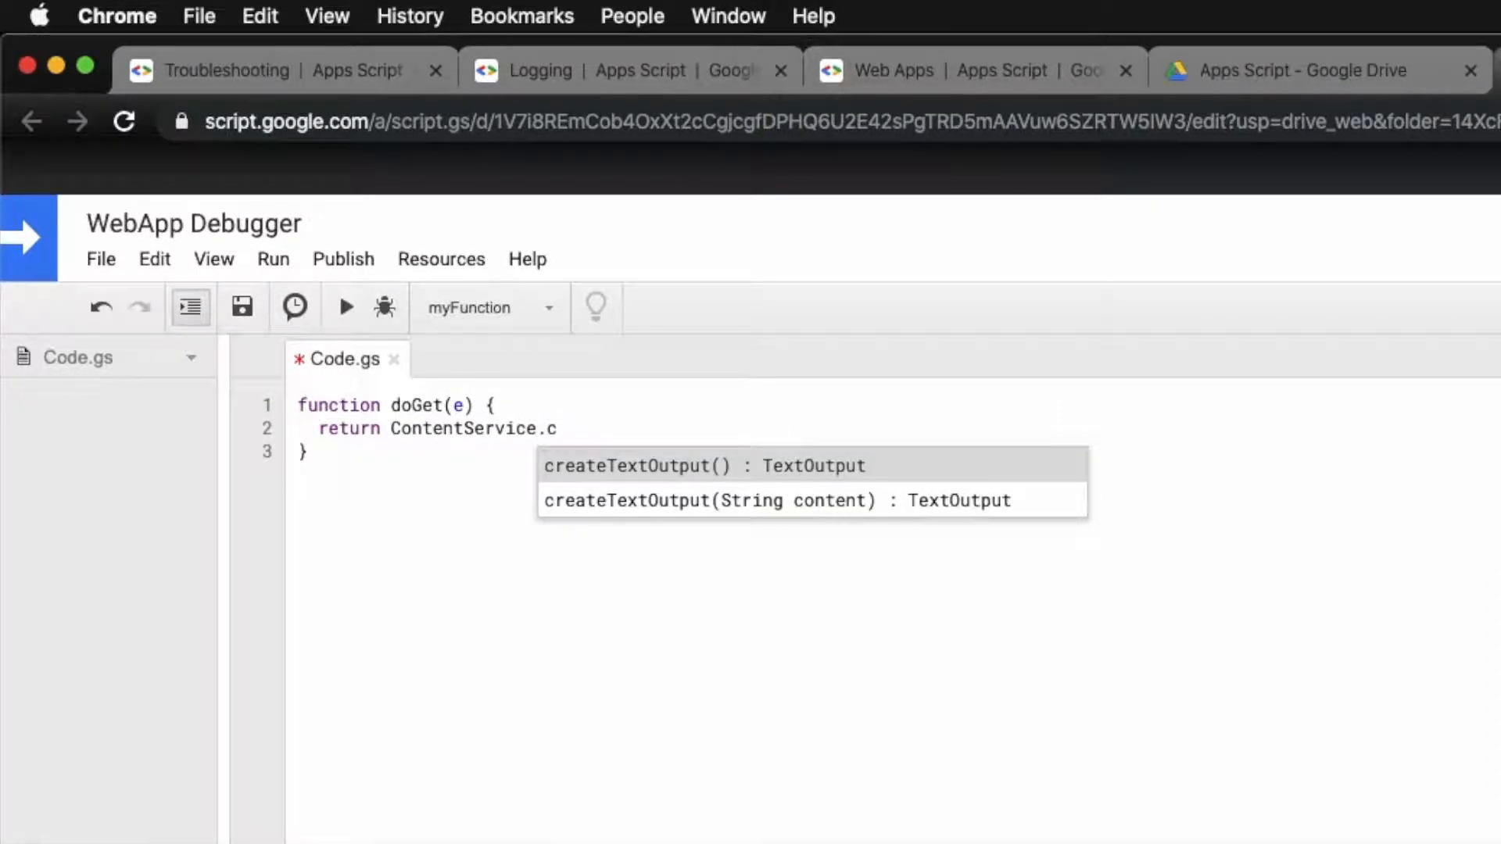
click(704, 465)
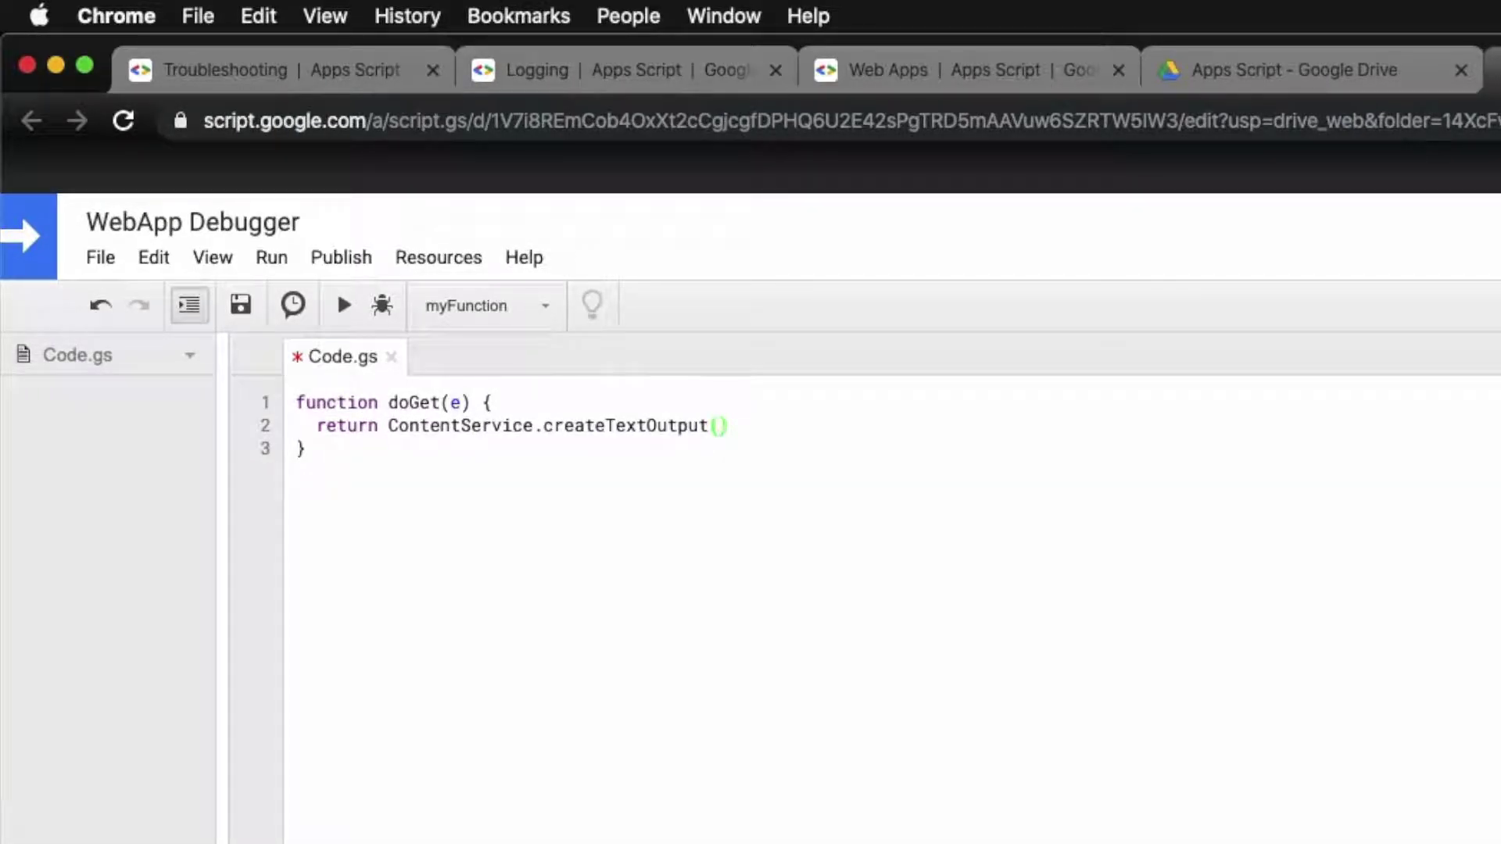
text(JSON.stringify(e)
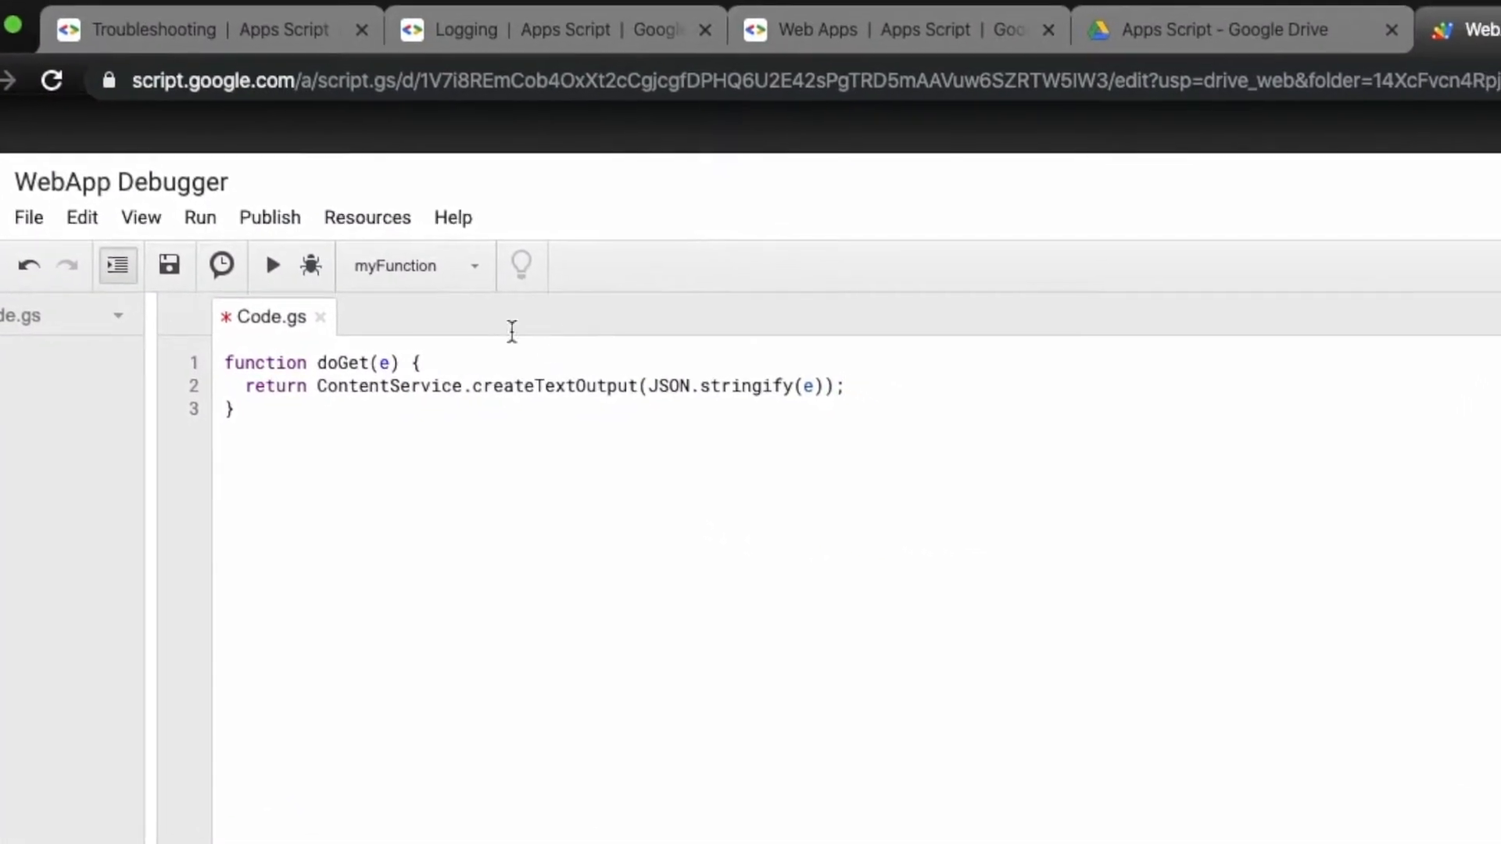
Step: Deploy the script as a web app on a new version, open to anyone, even anonymous
click(269, 218)
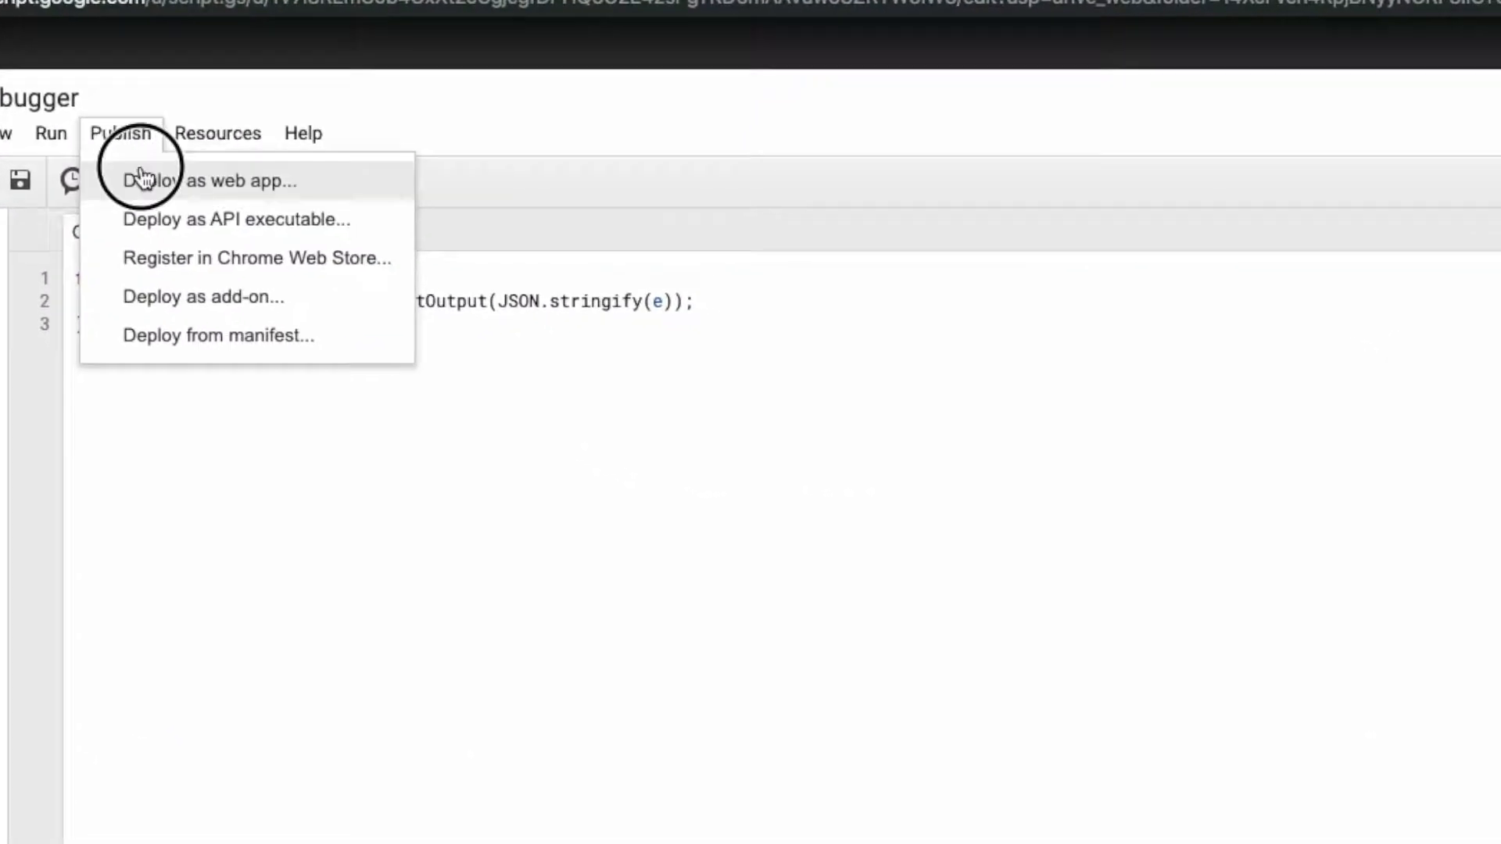
click(209, 180)
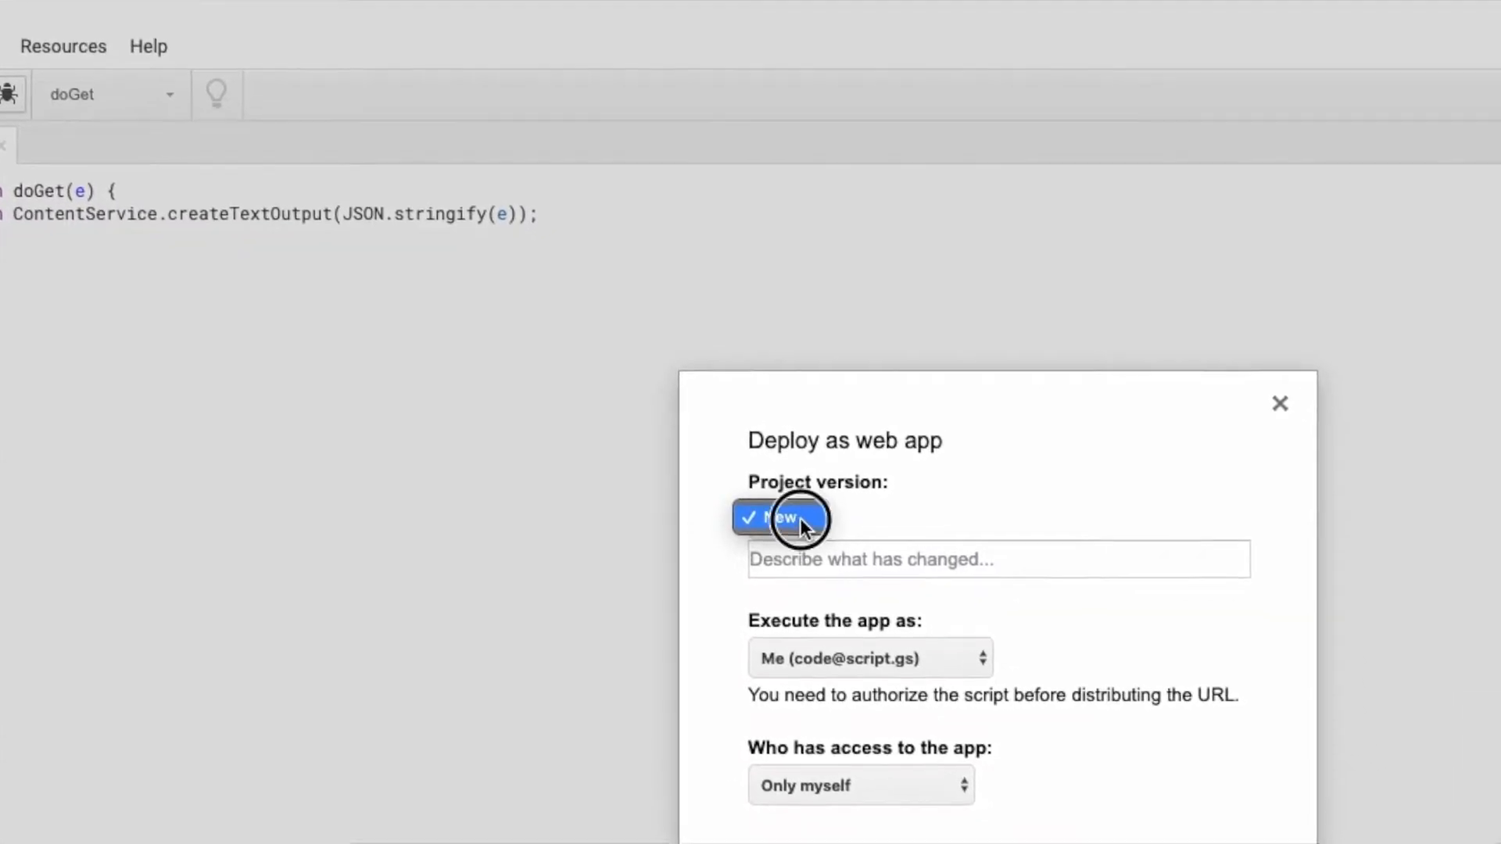
click(869, 658)
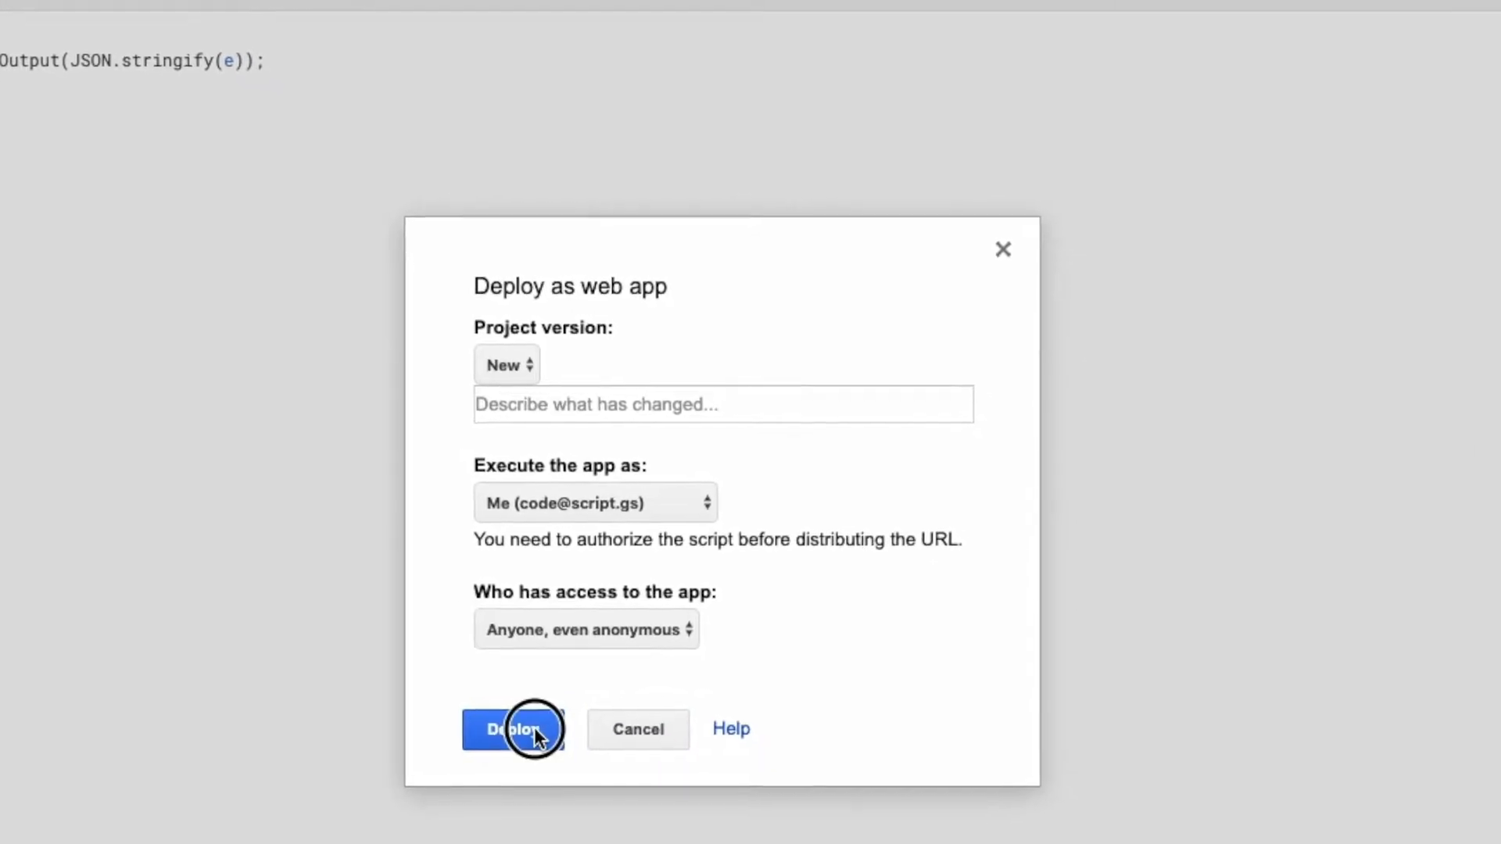
click(514, 729)
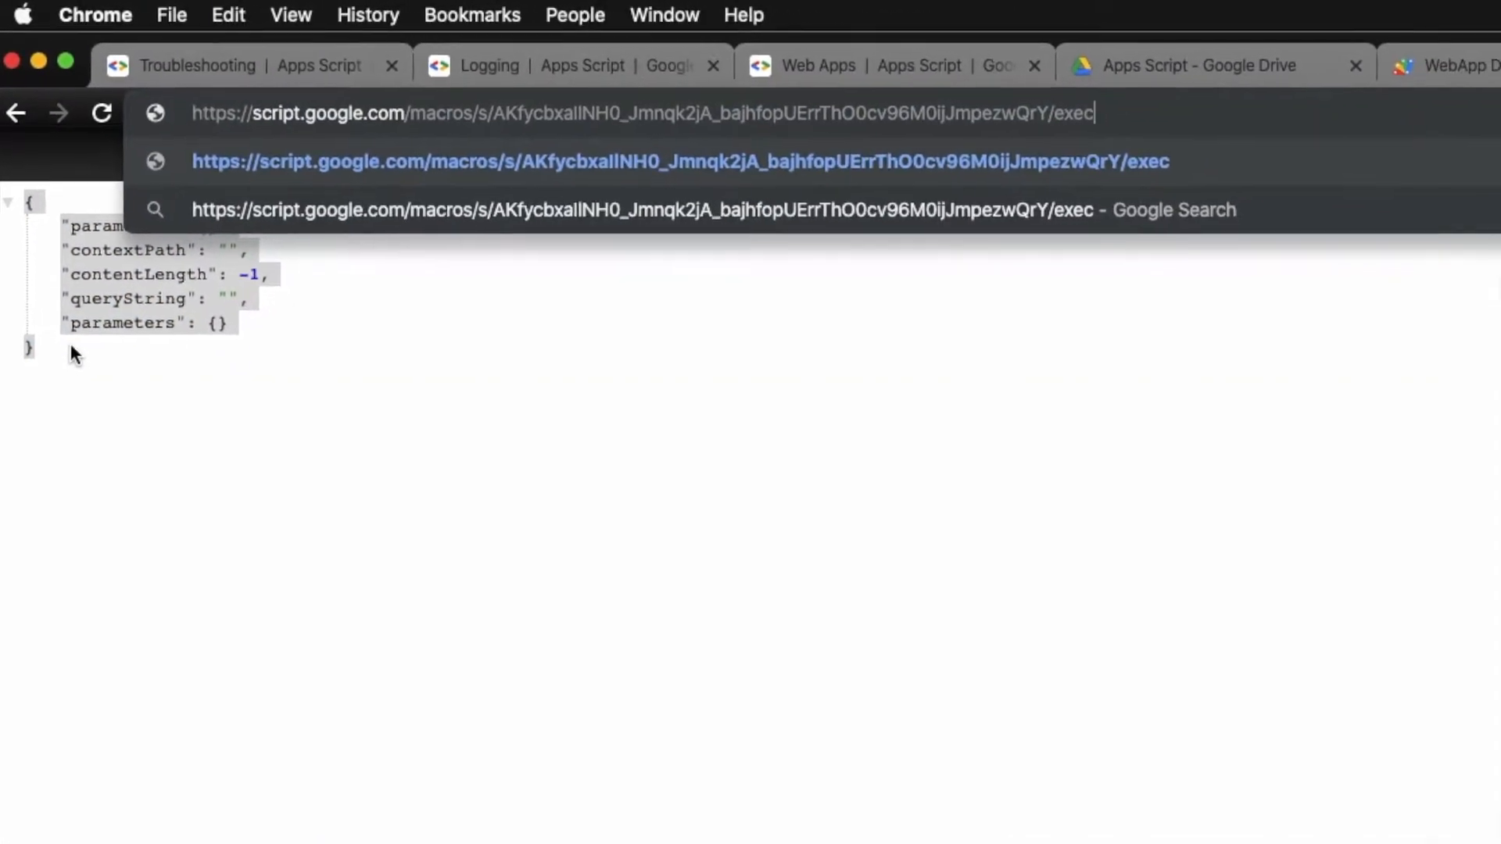
Step: Append ?testing=1 to the web app's exec URL and load it
text(?test)
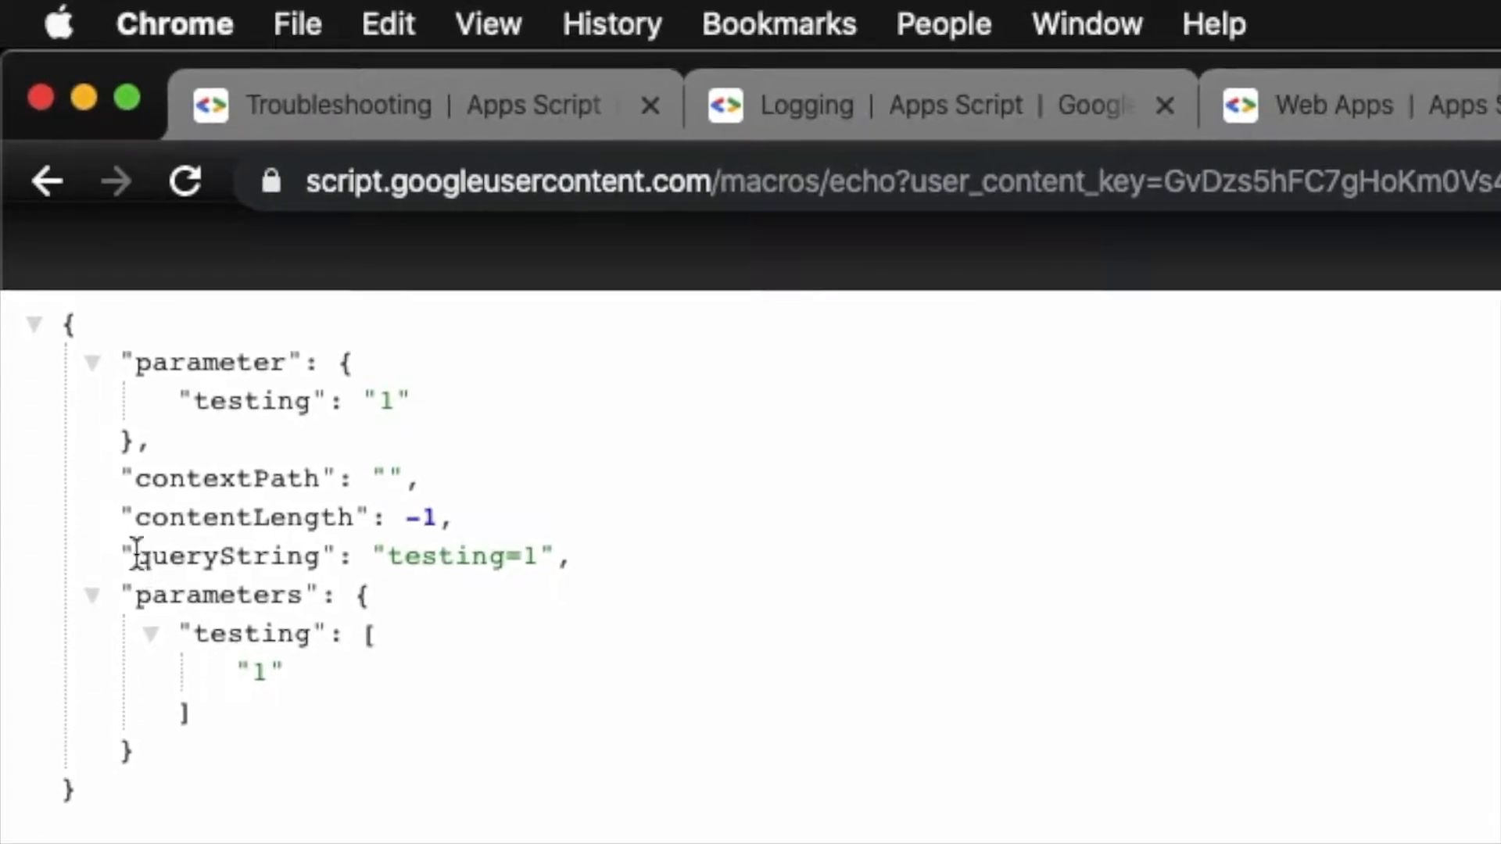
double_click(430, 556)
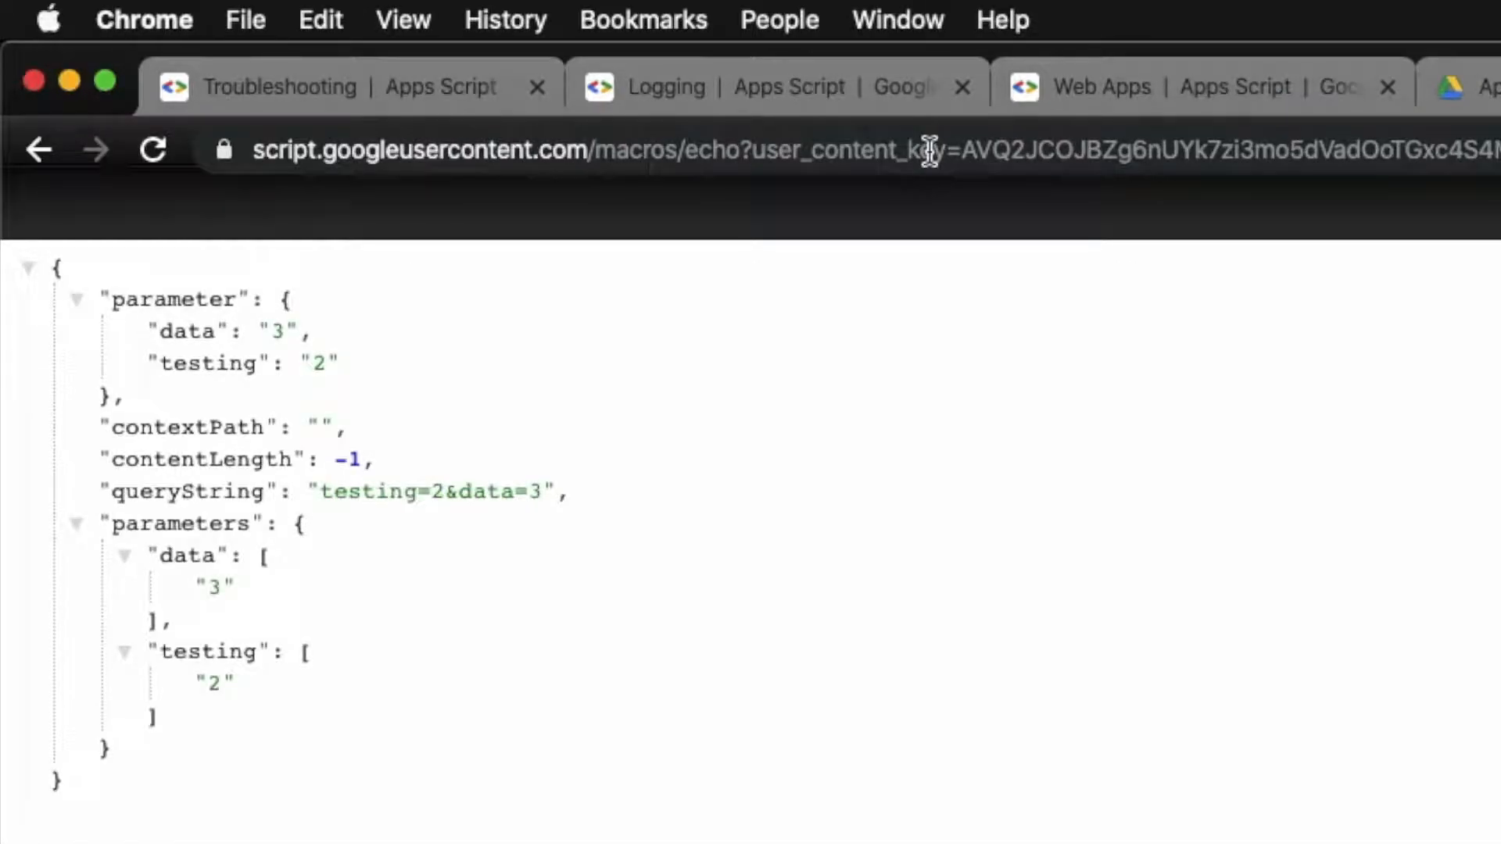
mouse_move(84, 257)
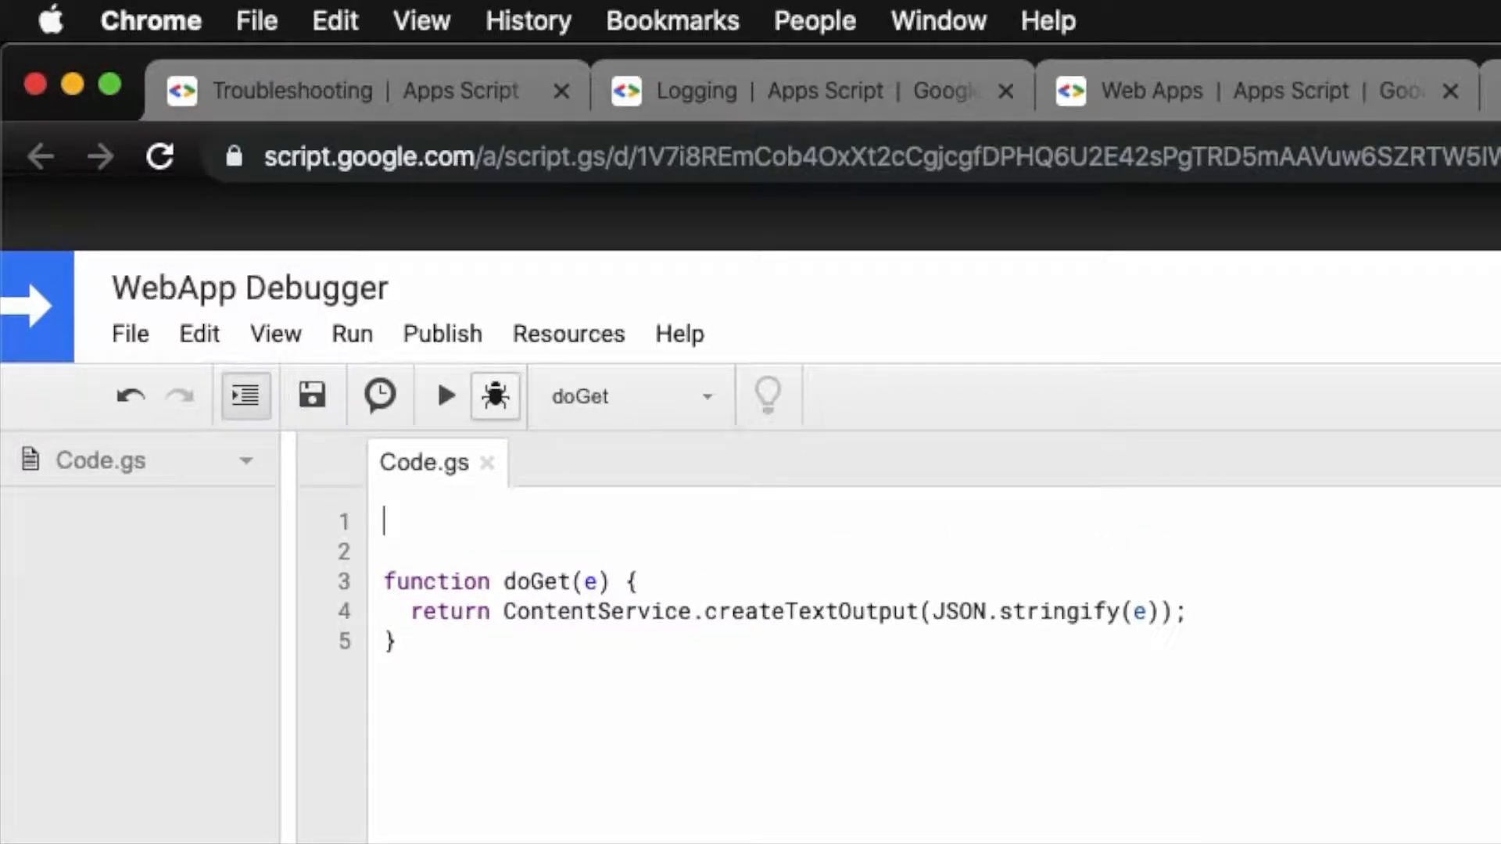
Step: Type an empty function test() above doGet in Code.gs
text(function test)
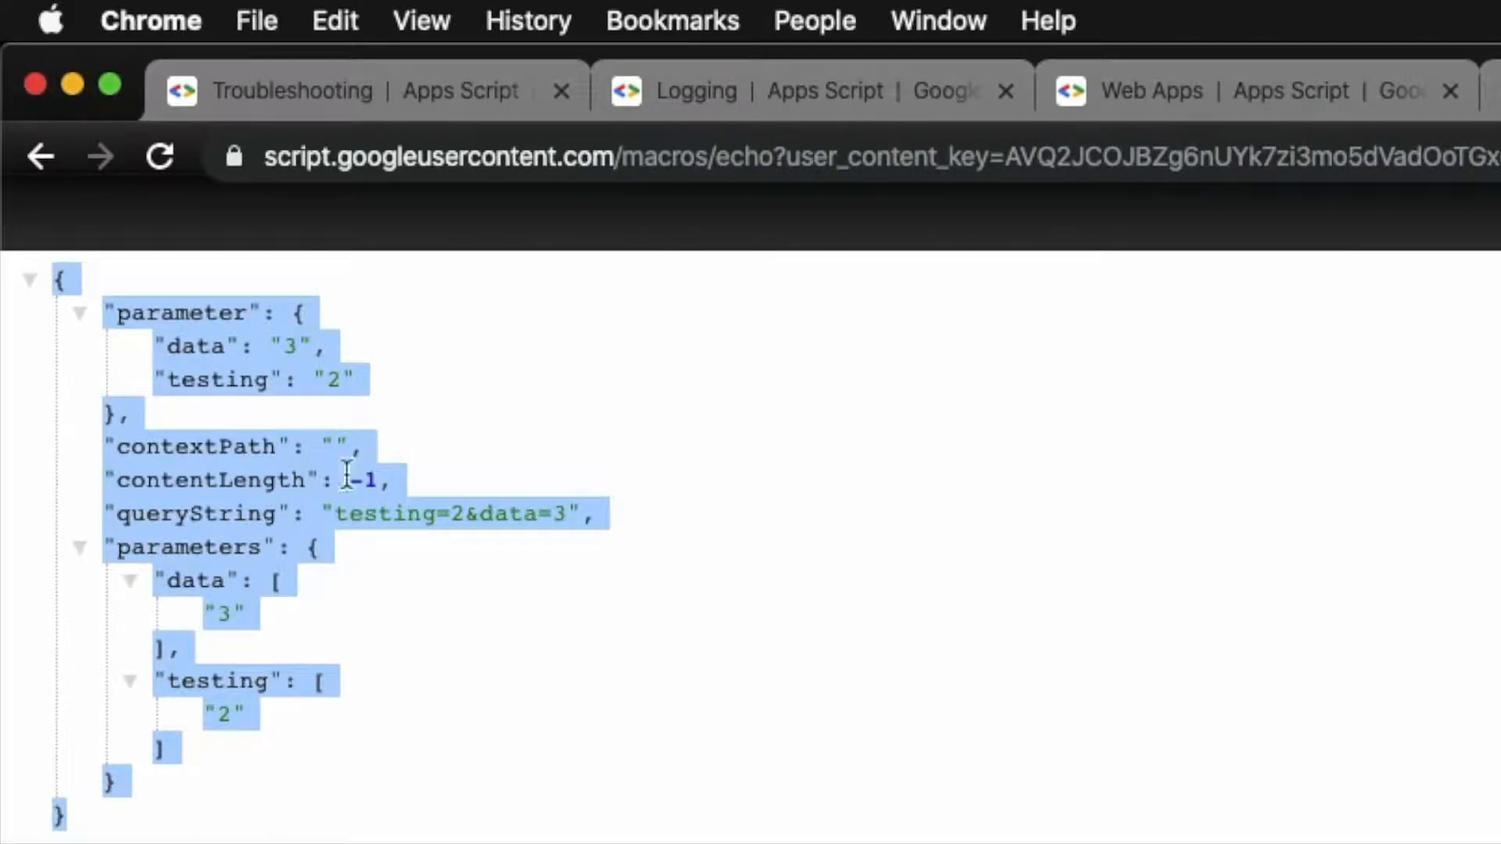
mouse_move(269, 512)
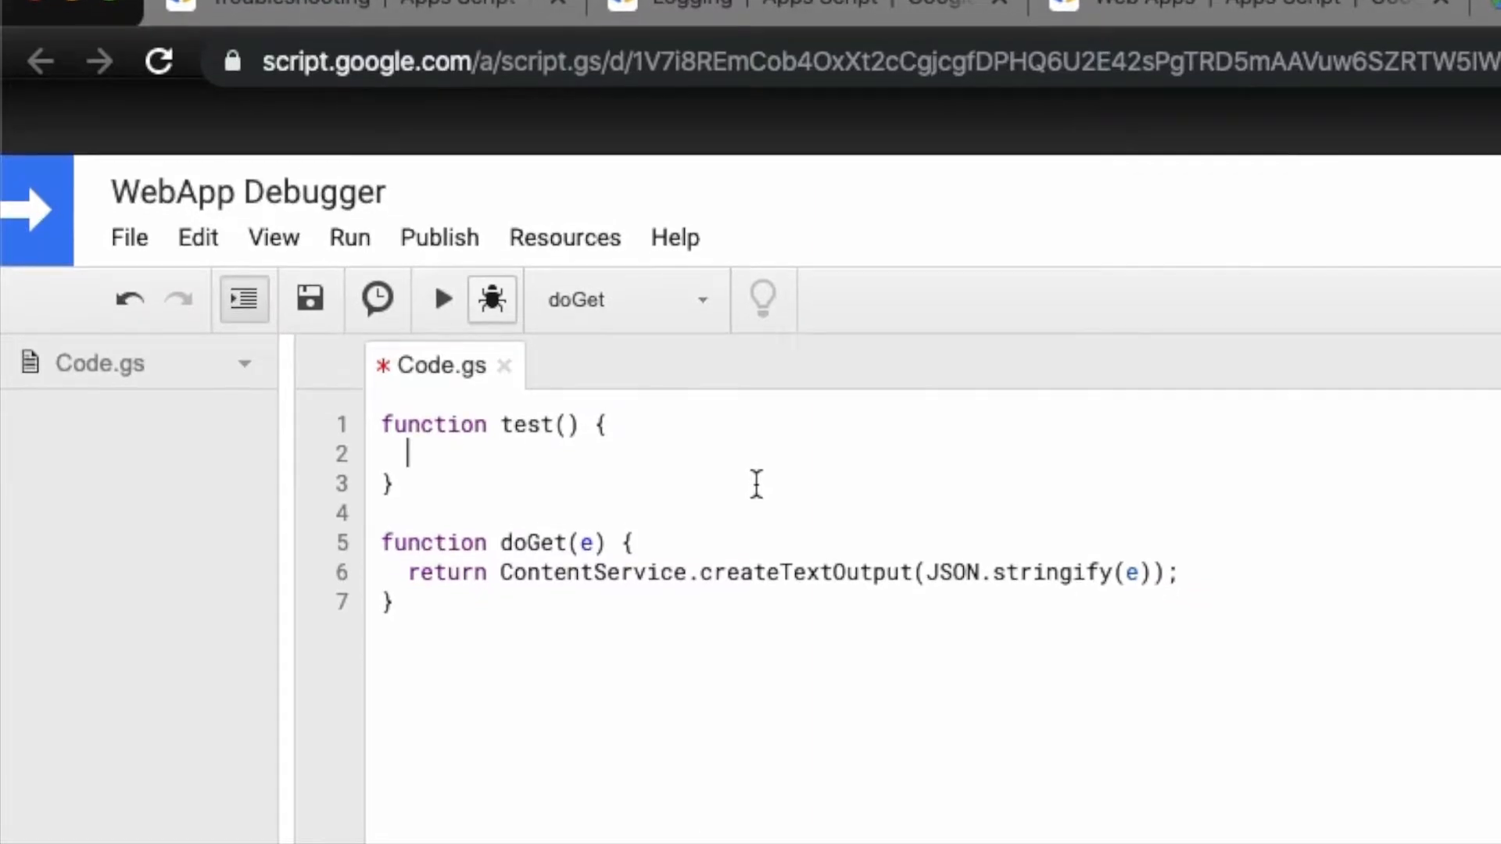
Step: Assign the pasted event JSON to var e inside test() and tidy the formatting
text(var e = {)
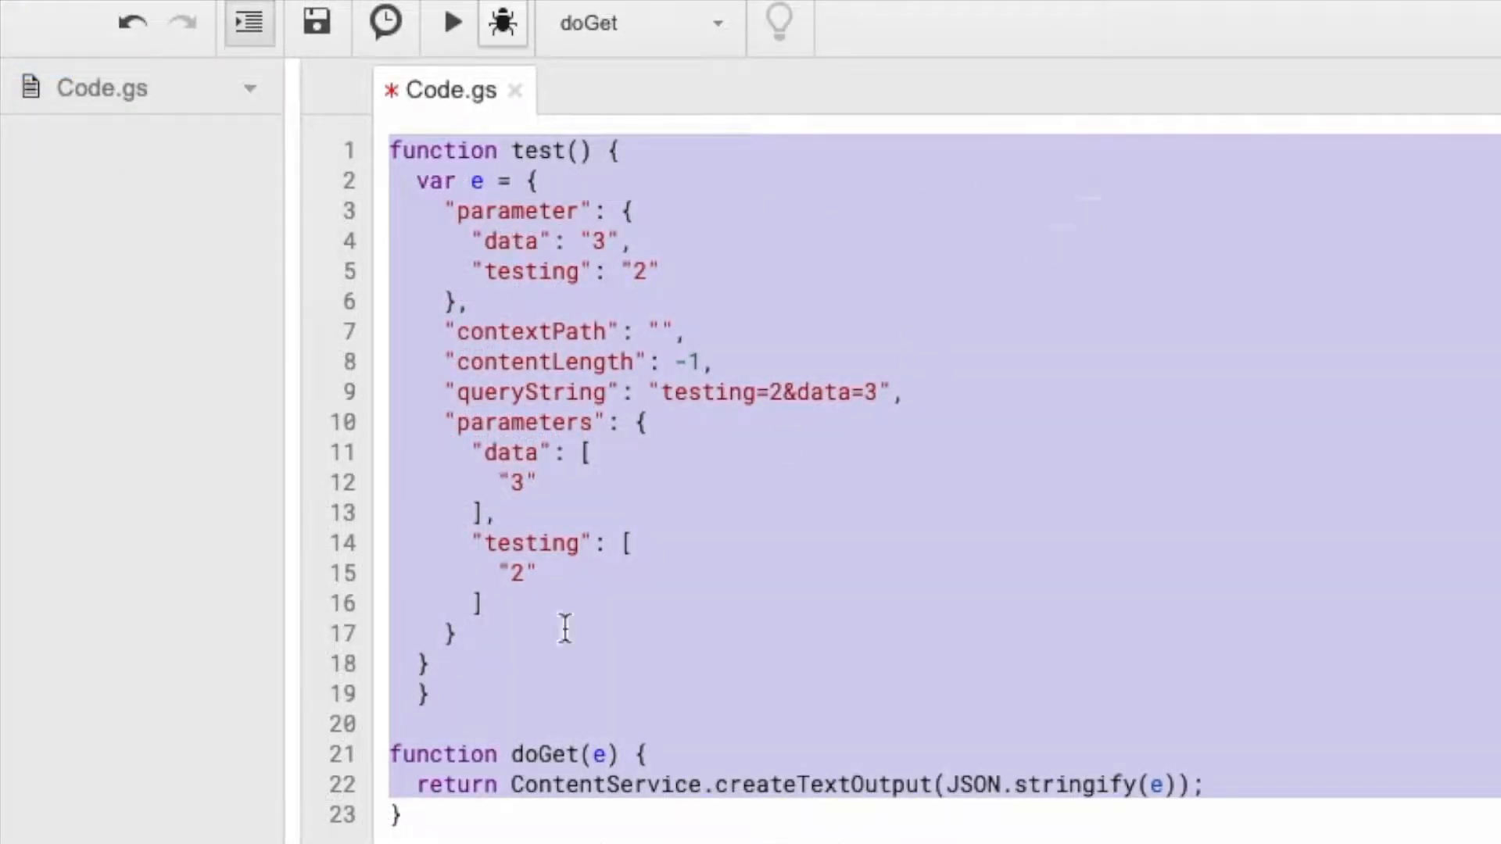
click(424, 663)
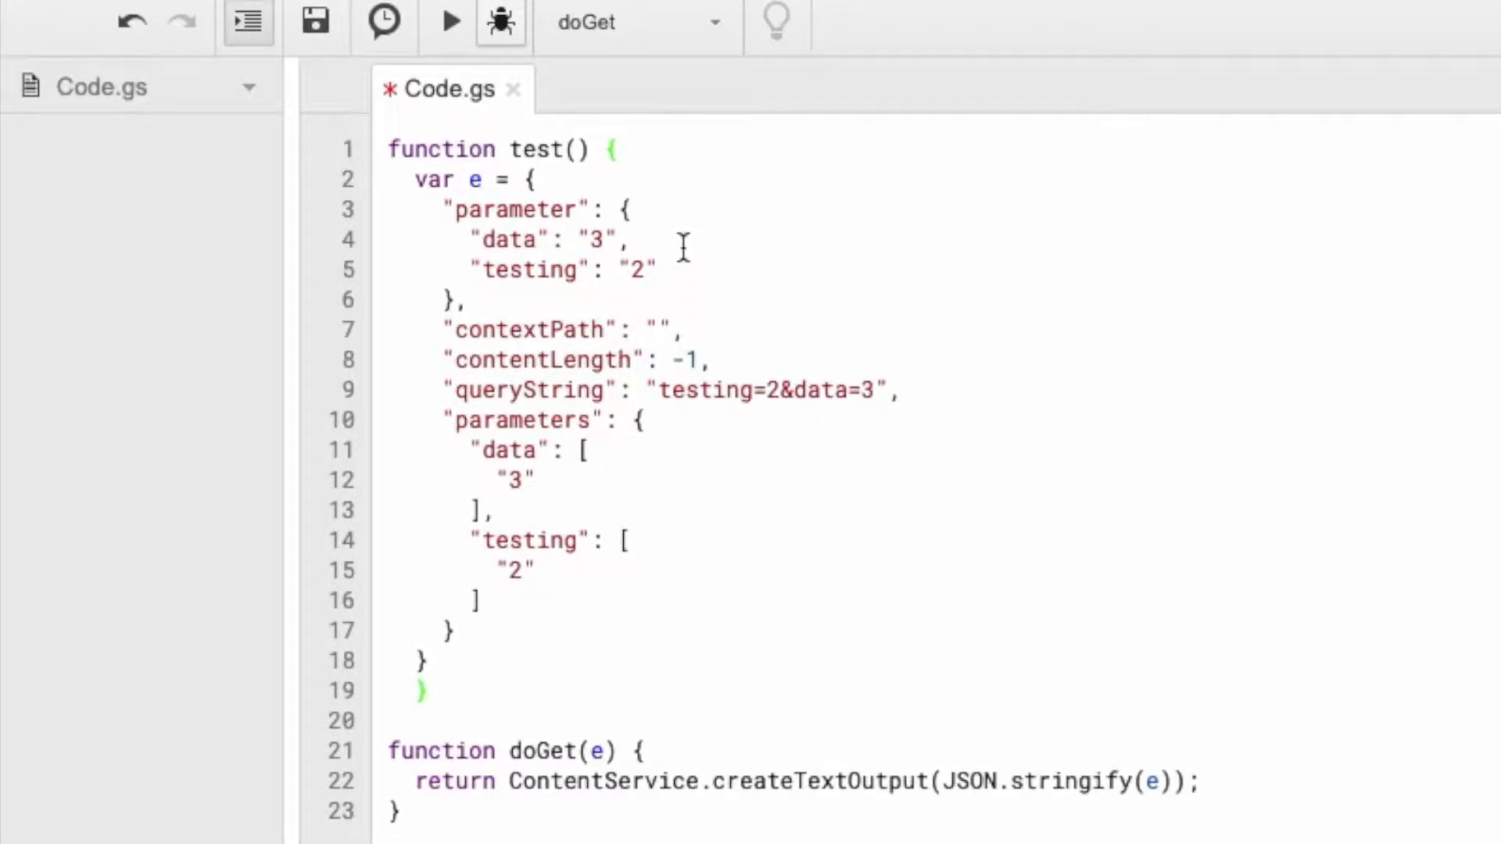
mouse_move(445, 651)
text(;)
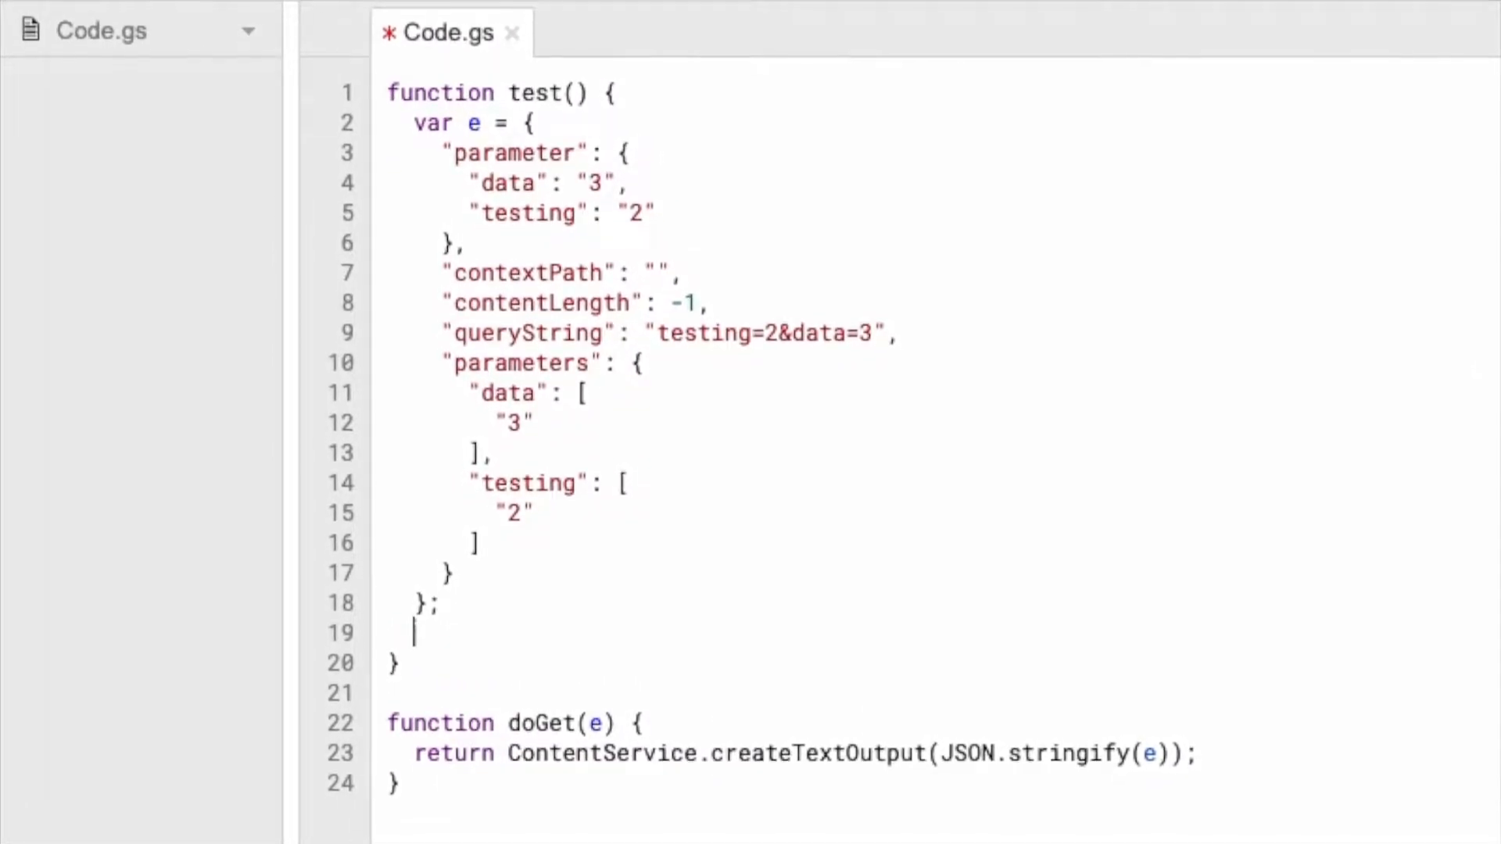
Step: Call doGet(e) from test(), add Logger.log(e) atop doGet, and save the script
text(doGet(e)
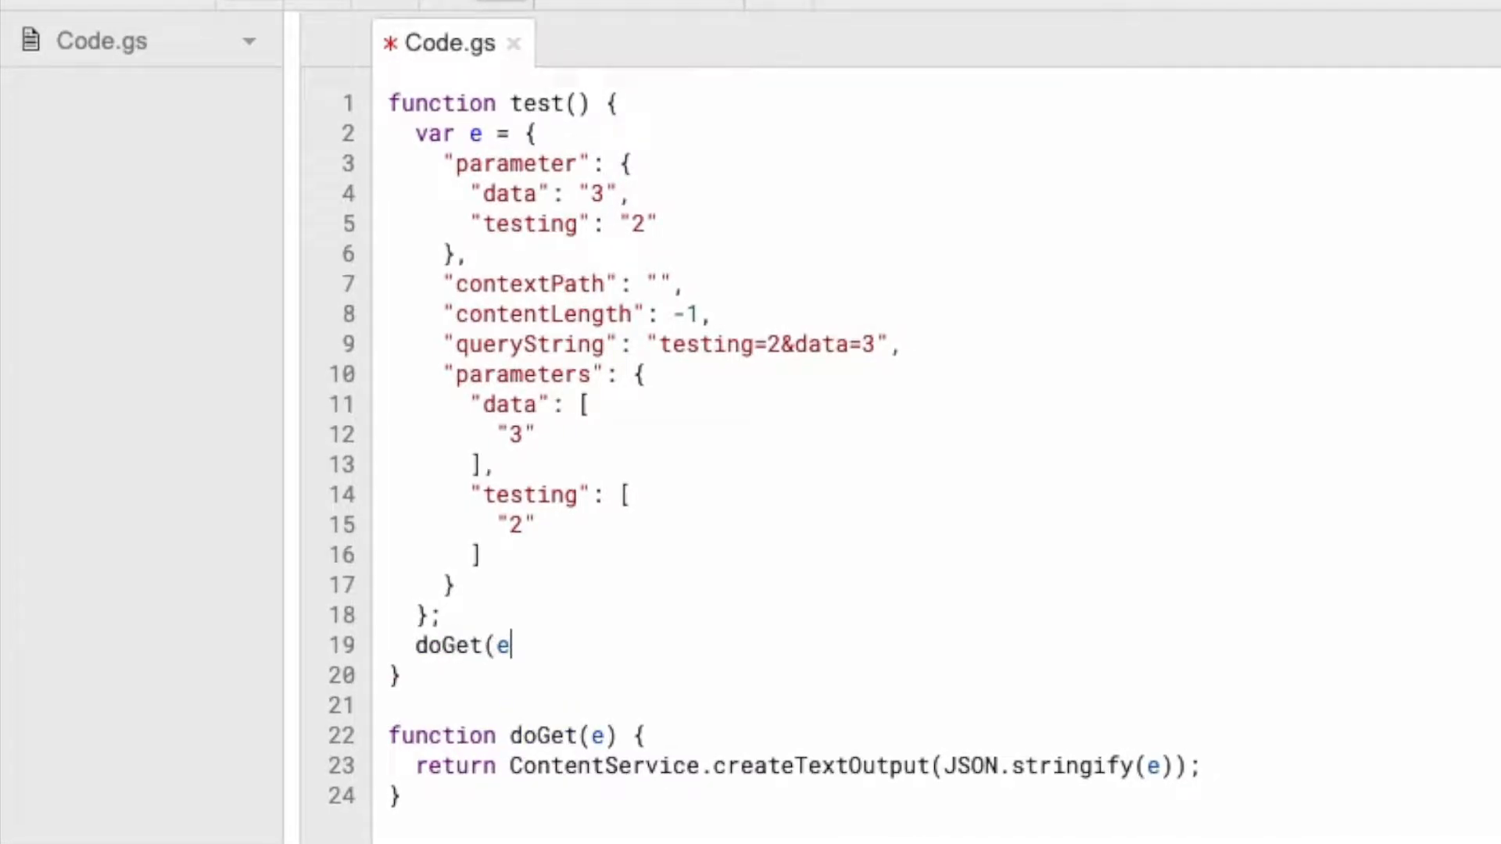
text();)
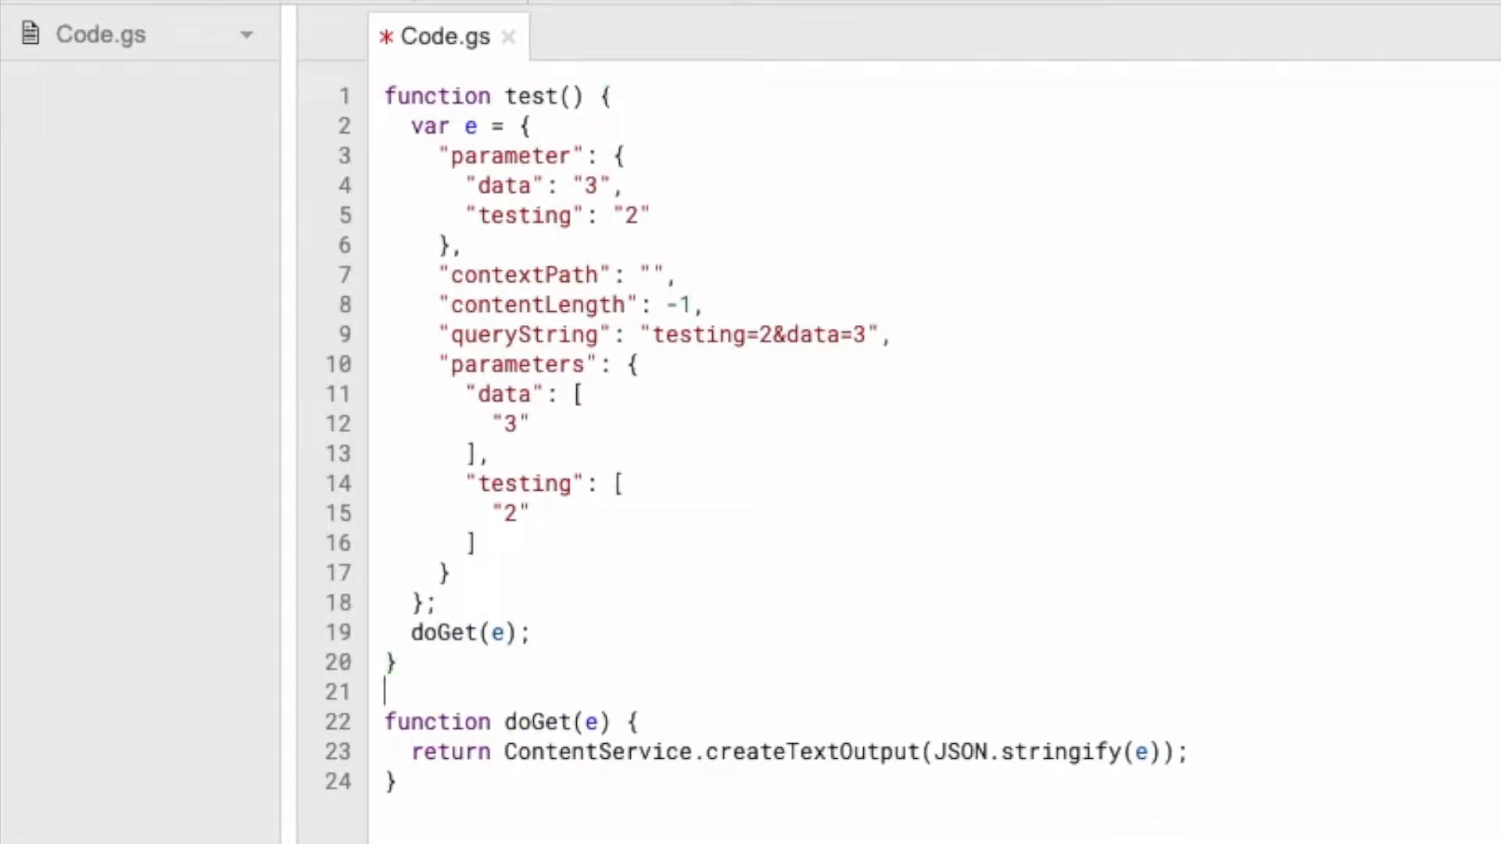
key(enter)
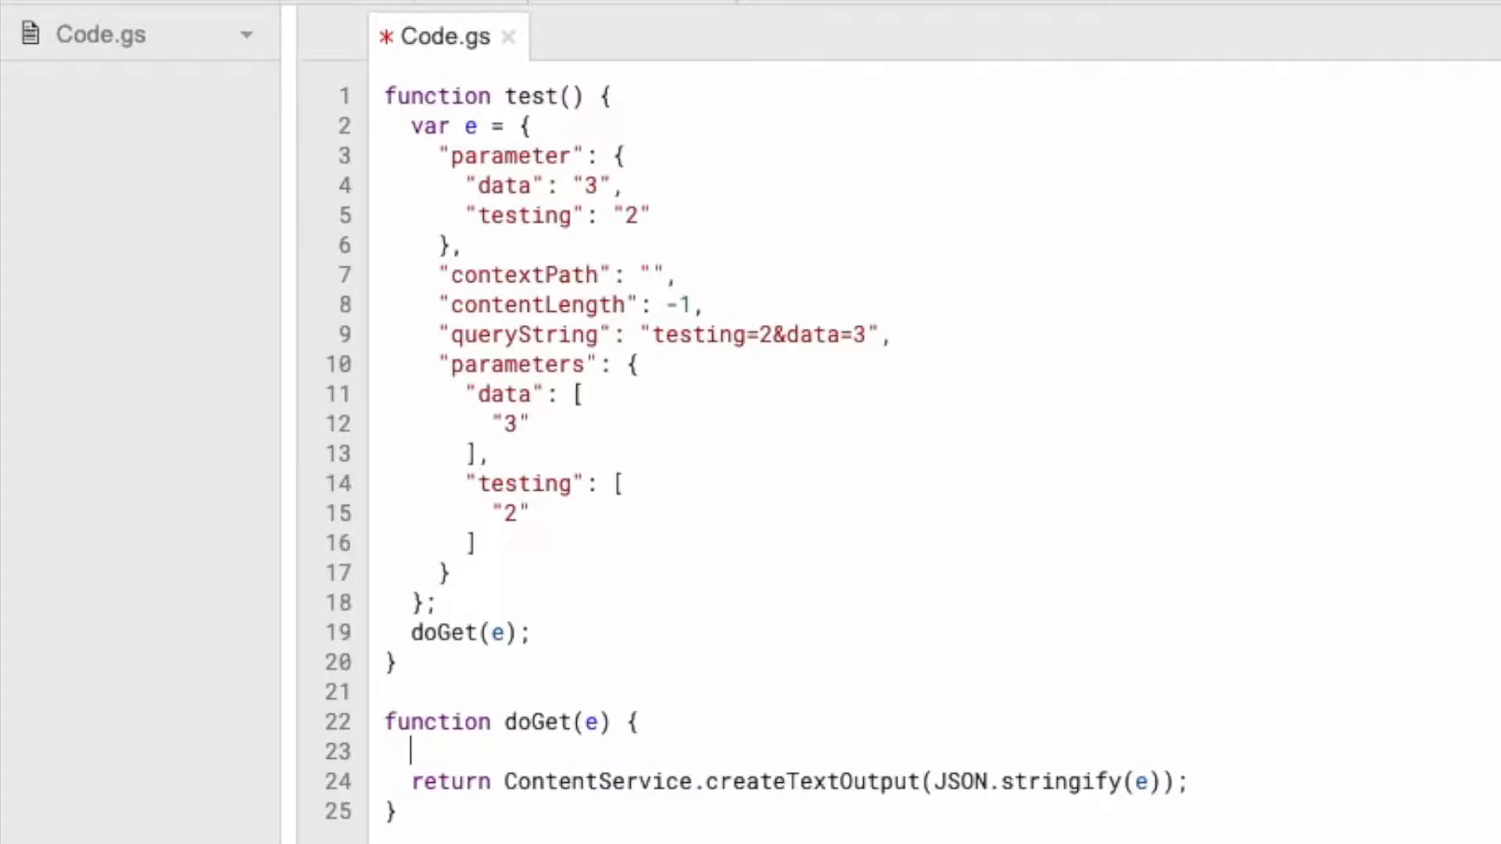
text(Logger.log(data))
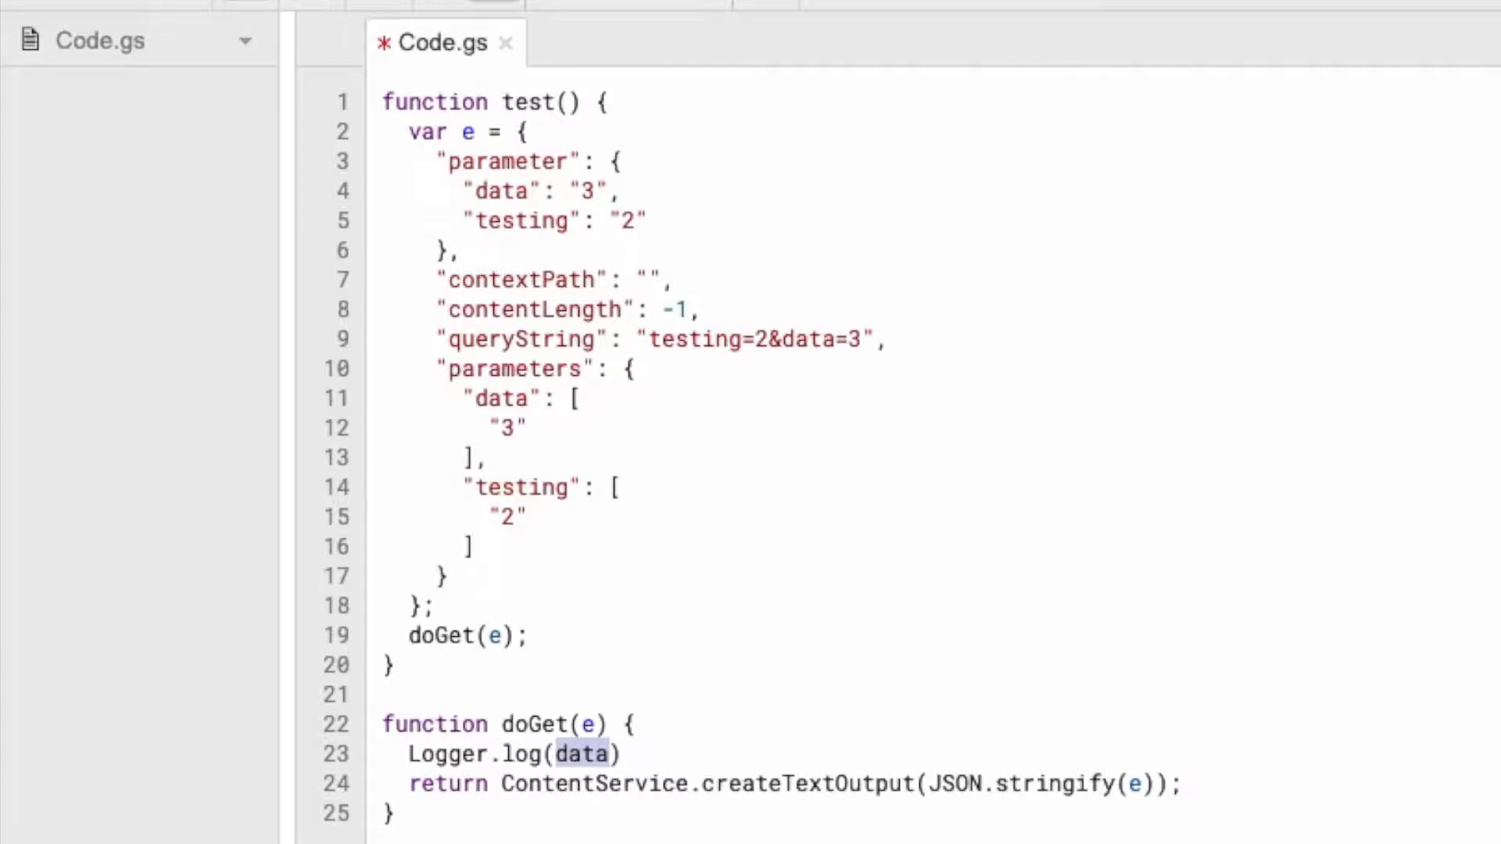
text(e)
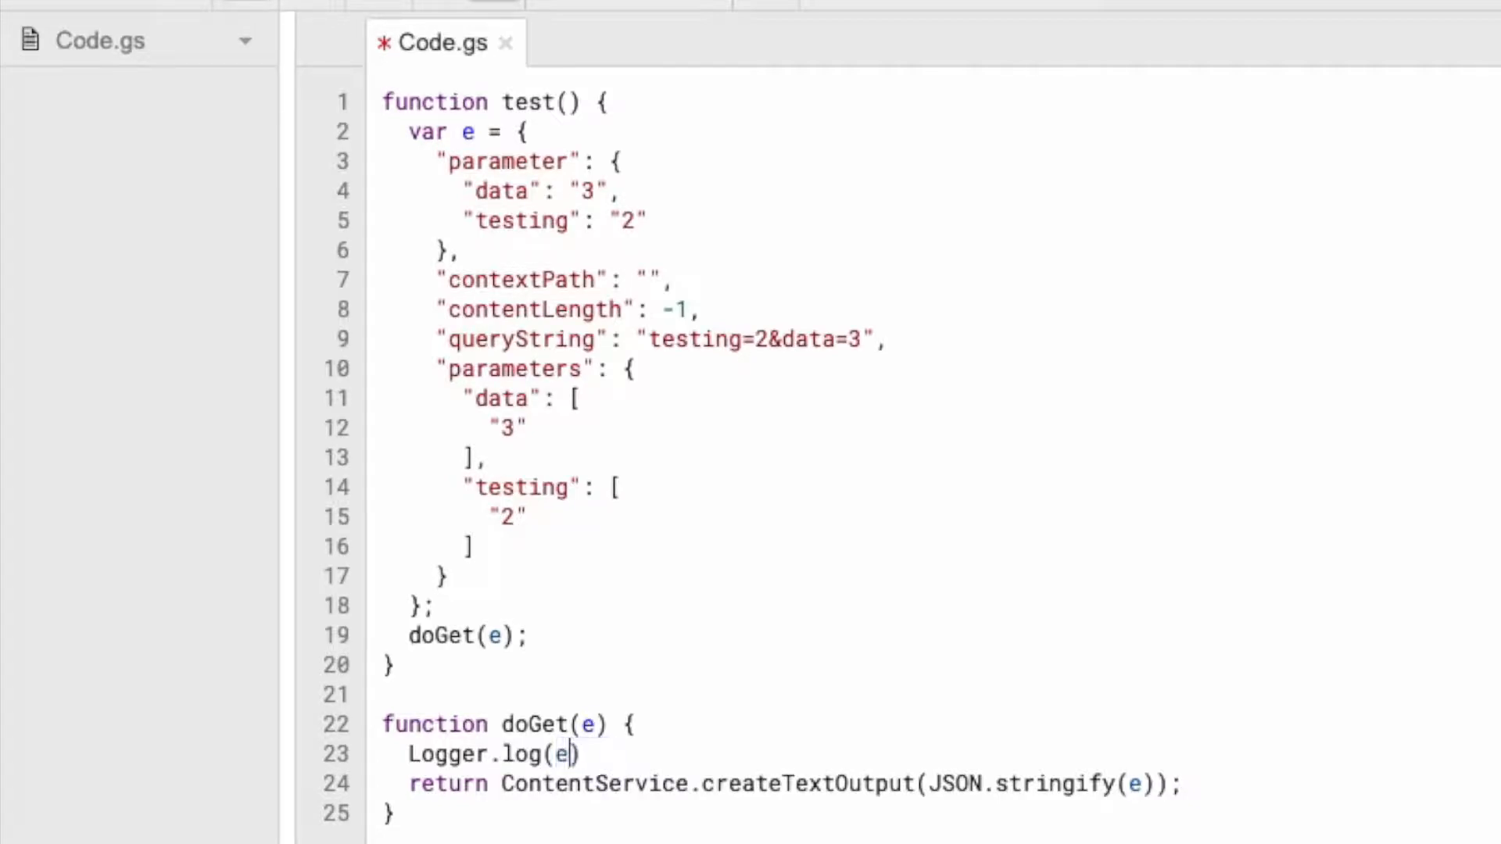
key(ctrl+s)
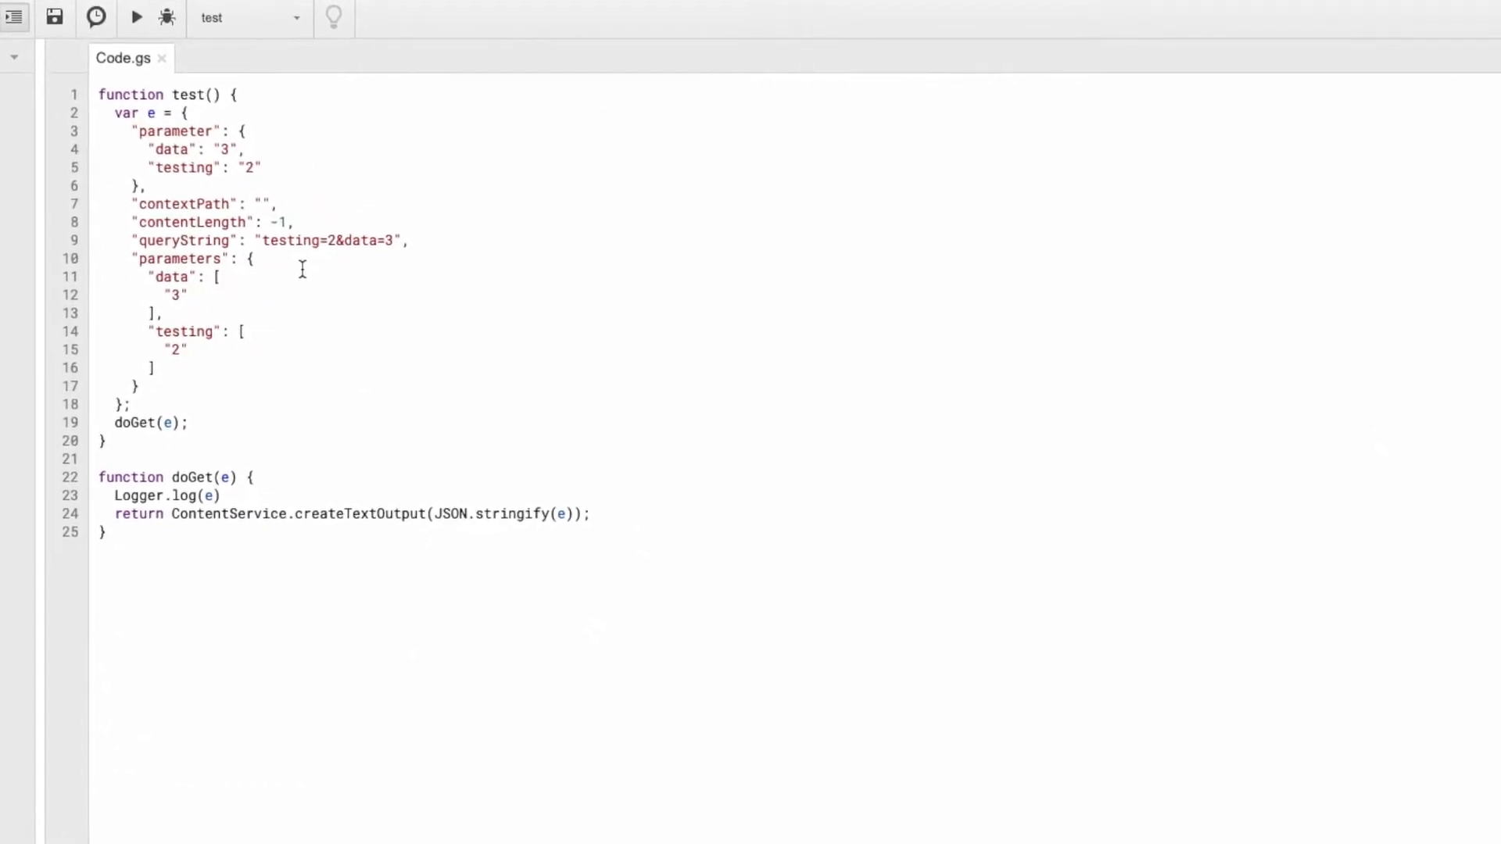
click(136, 17)
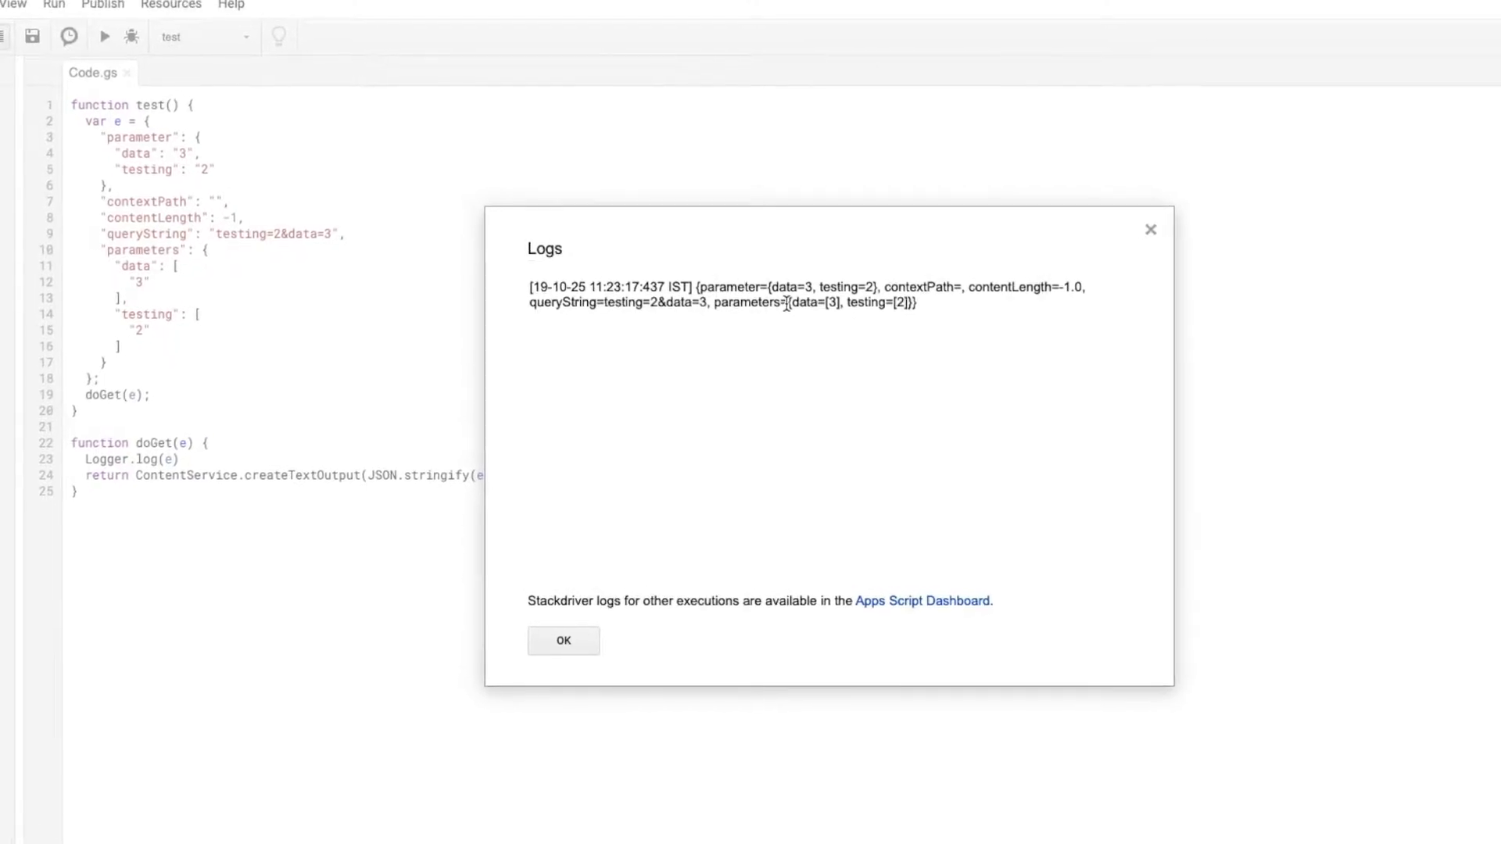
click(562, 641)
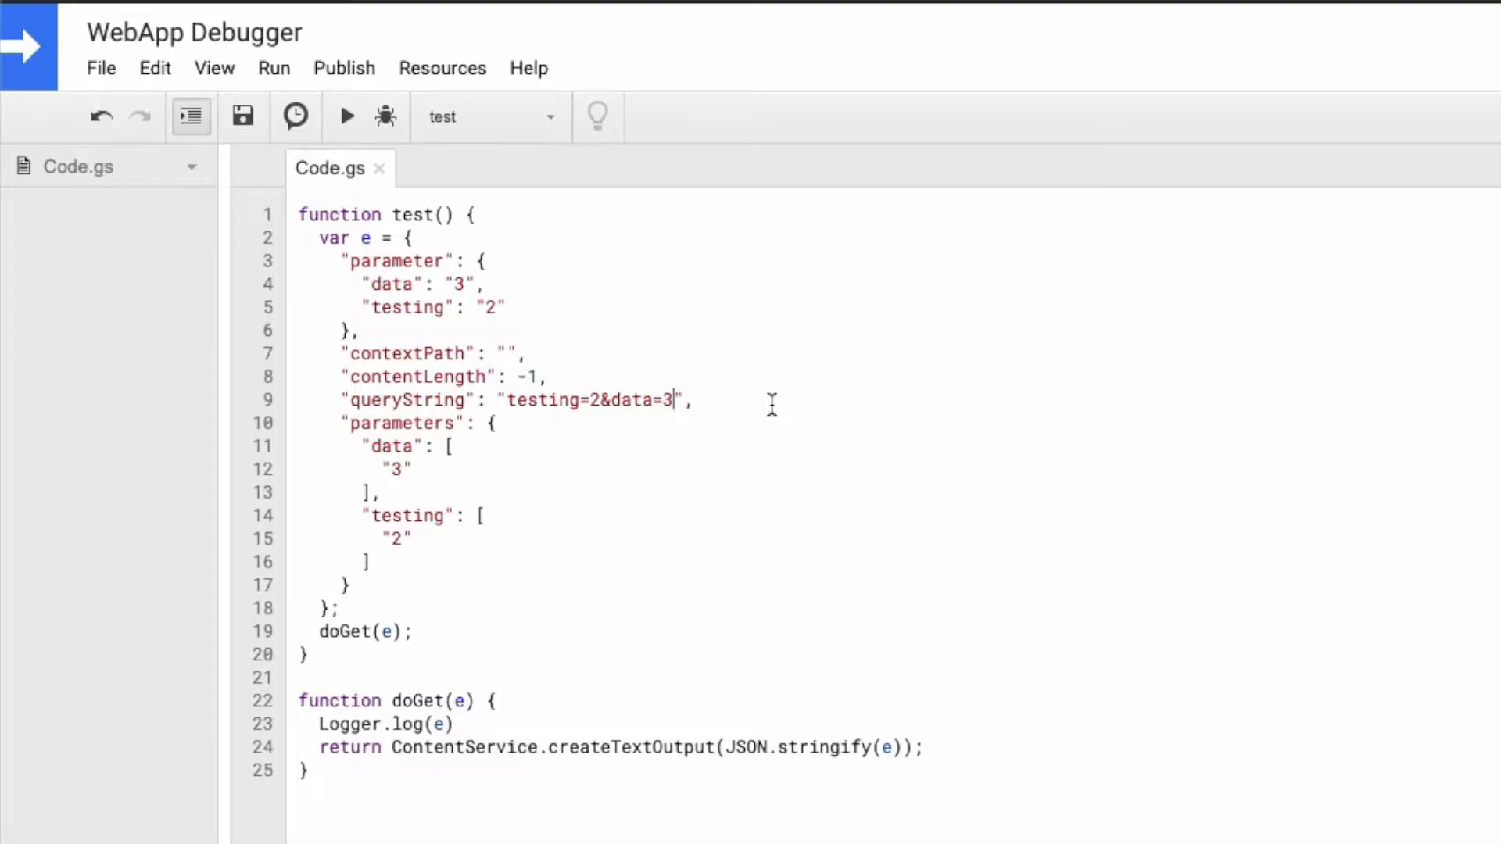
Step: Add variable=4 to the mock queryString and parameters, and log e.queryString instead
text(&)
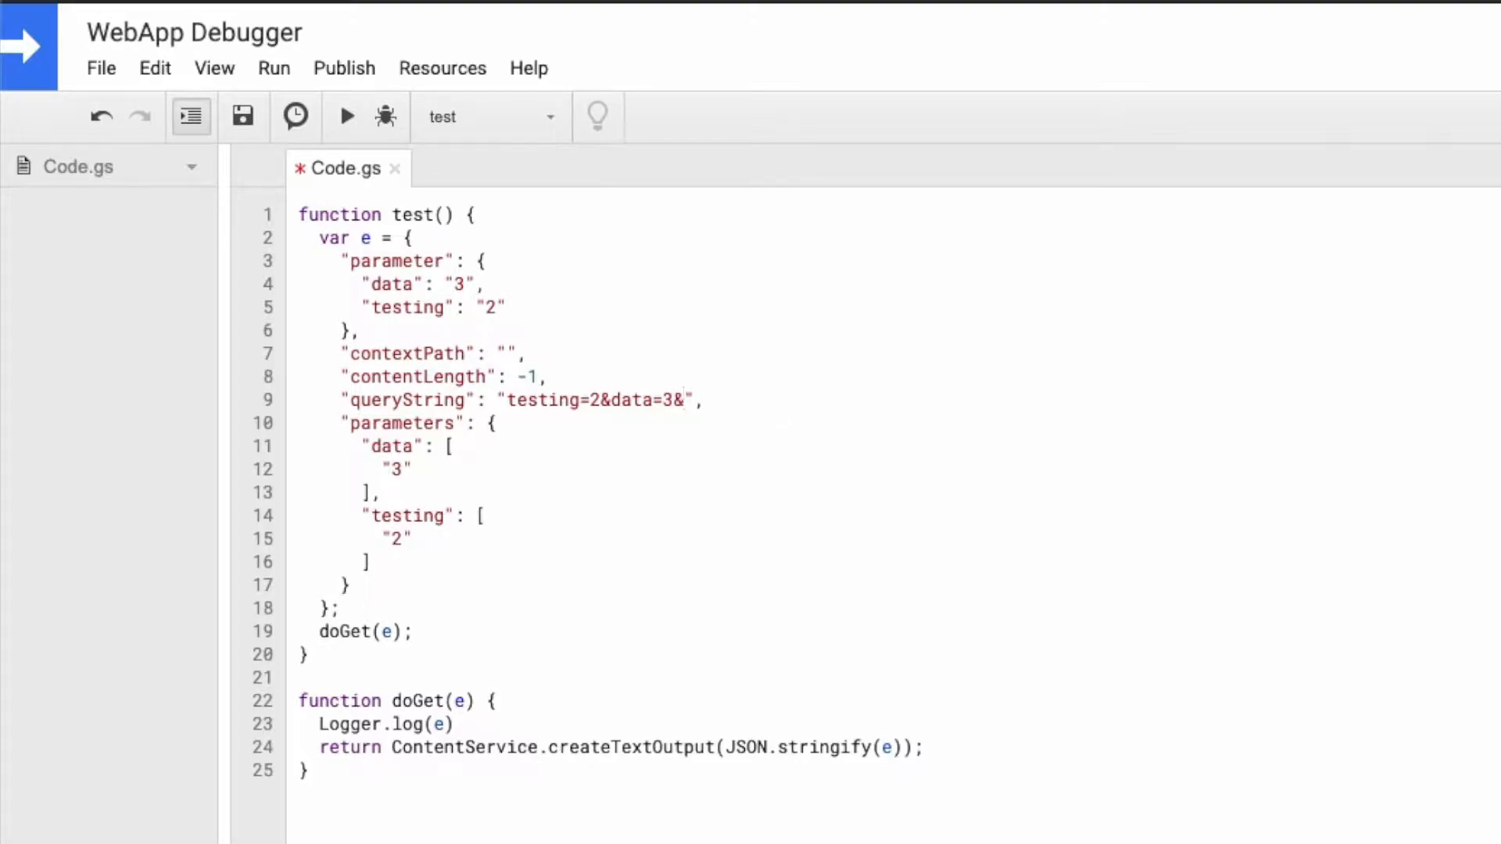
text(variabl)
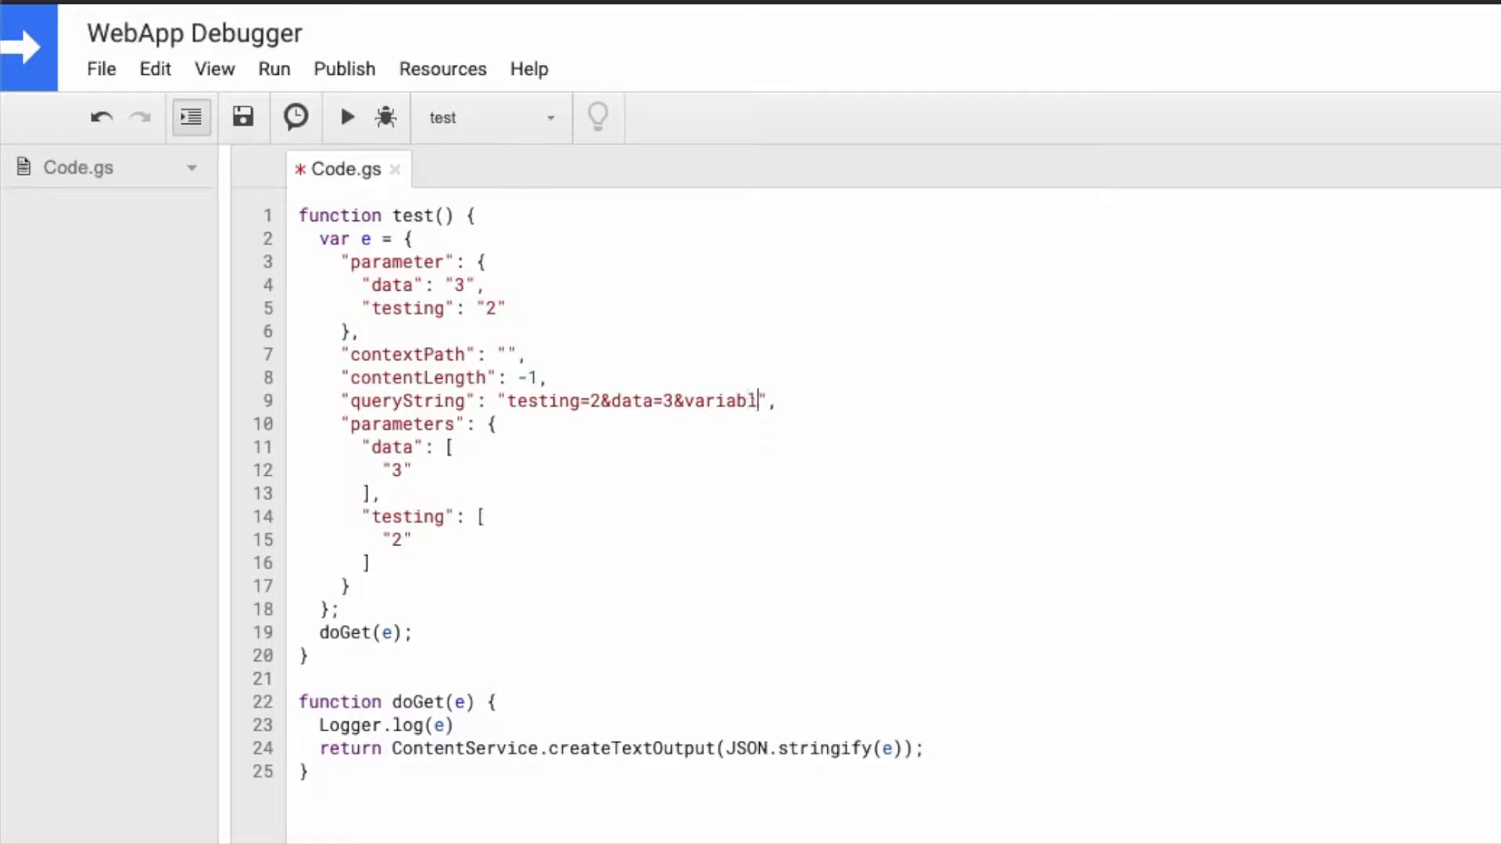
text(e=4)
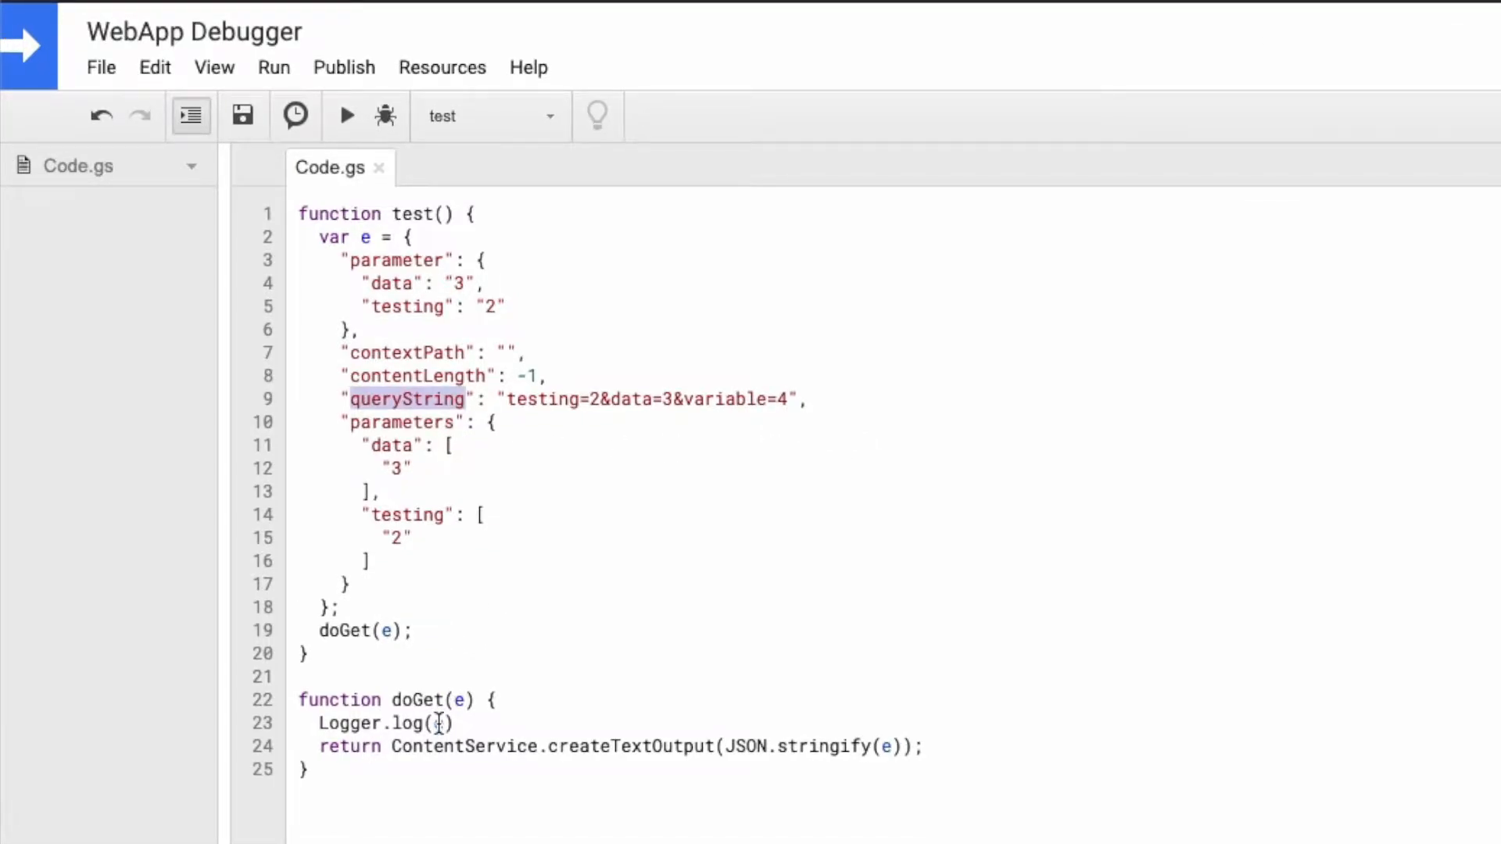
text(e.queryString)
click(404, 307)
text(,)
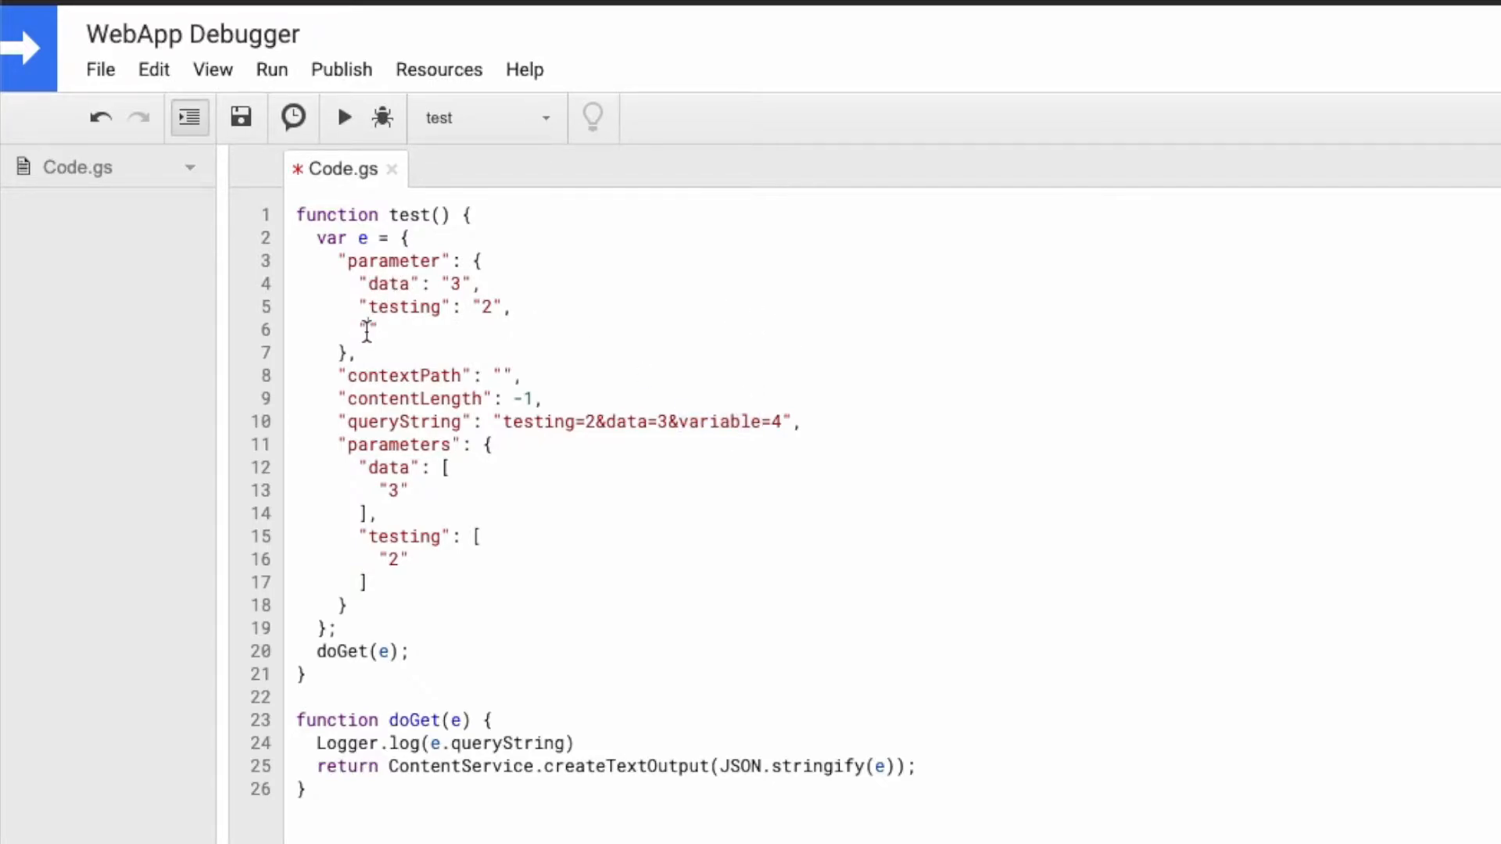
text("variable": ')
text("4")
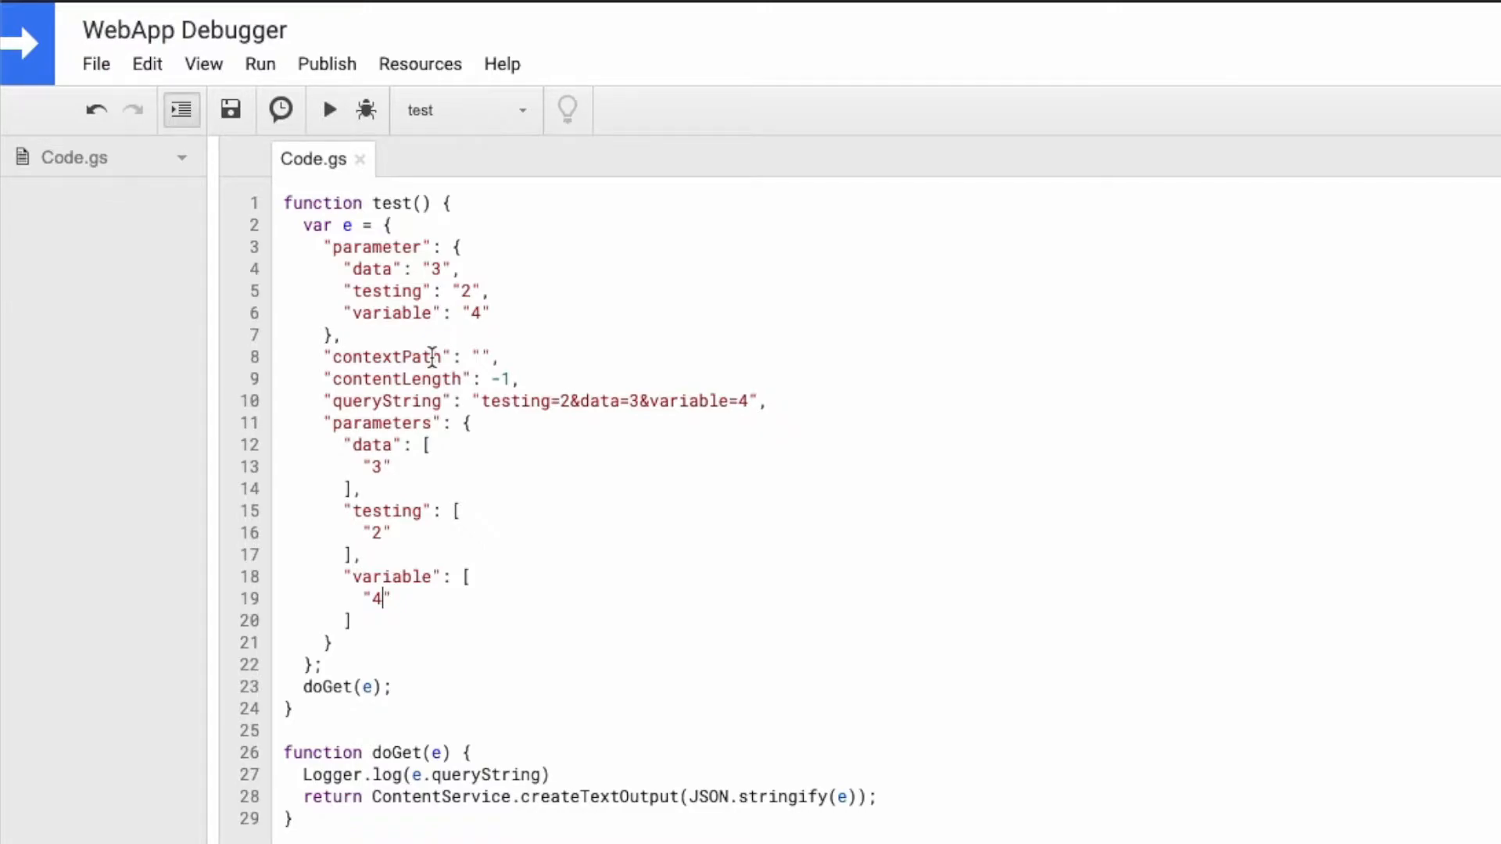
mouse_move(529, 448)
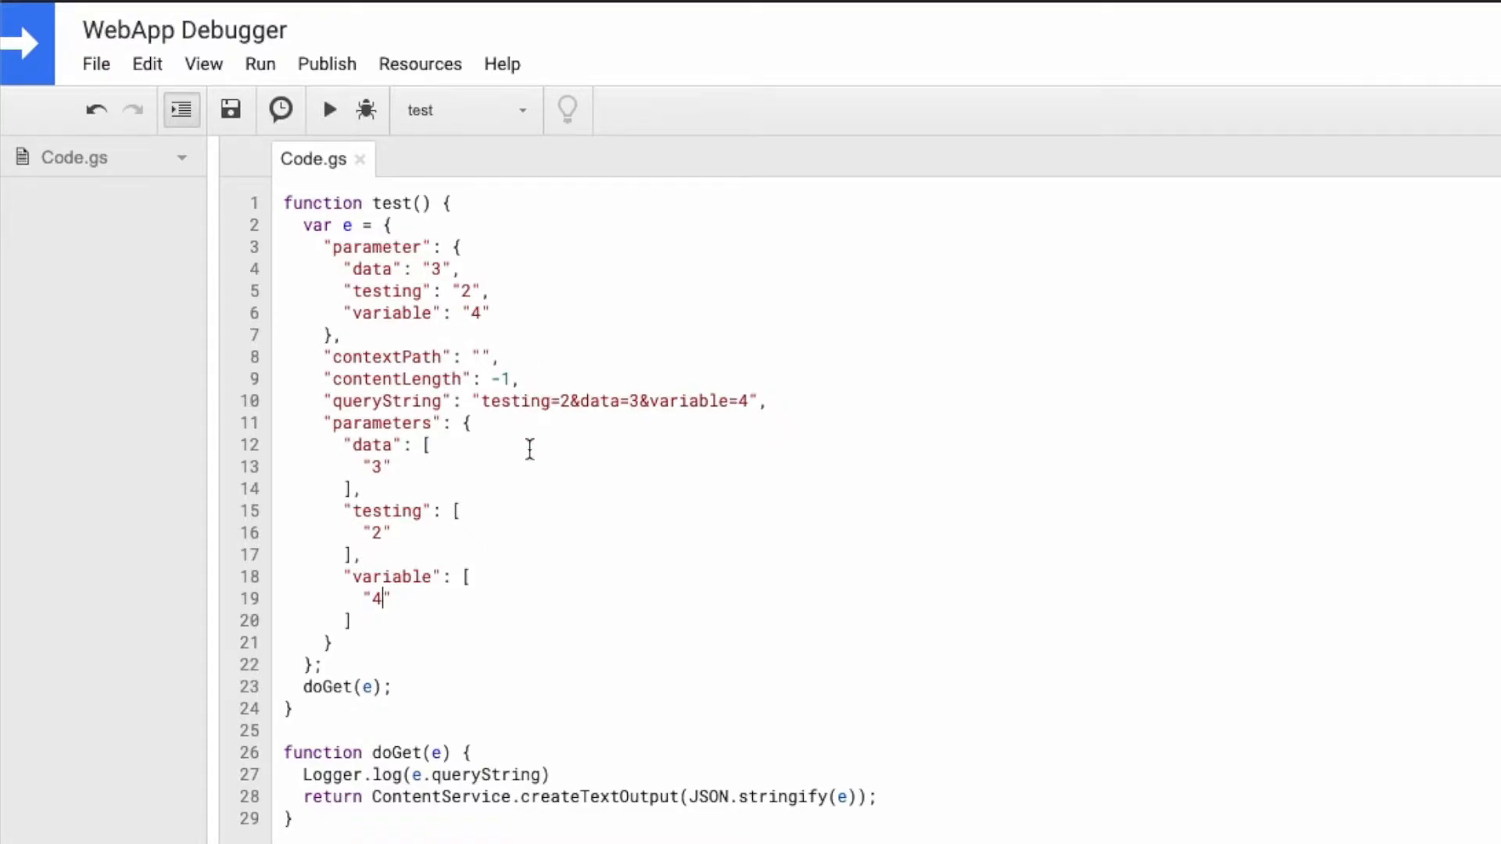
mouse_move(508, 773)
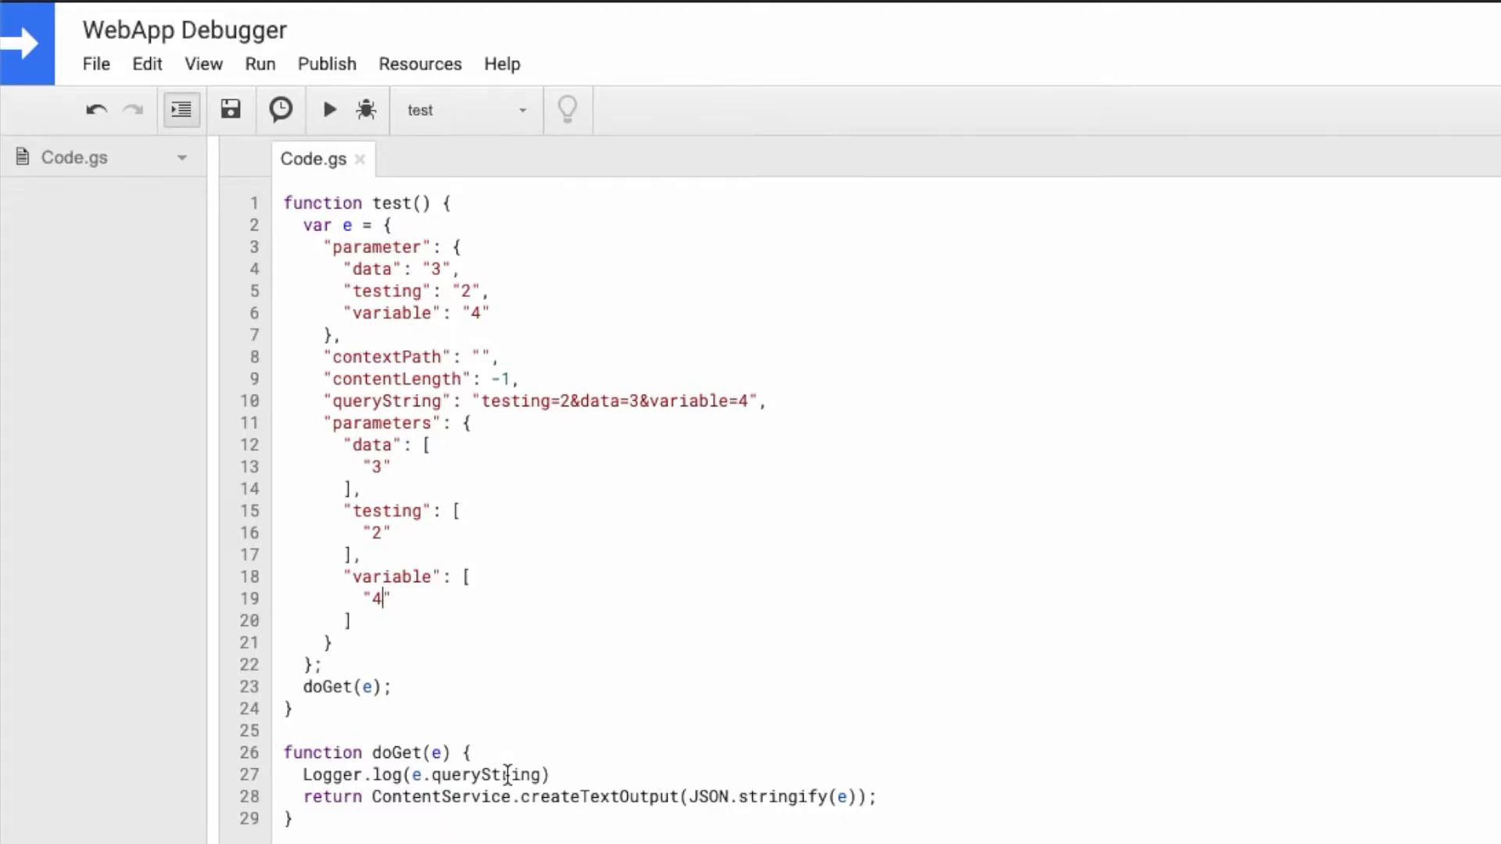
Step: Change the log call to Logger.log(JSON.stringify(e.parameter))
double_click(368, 246)
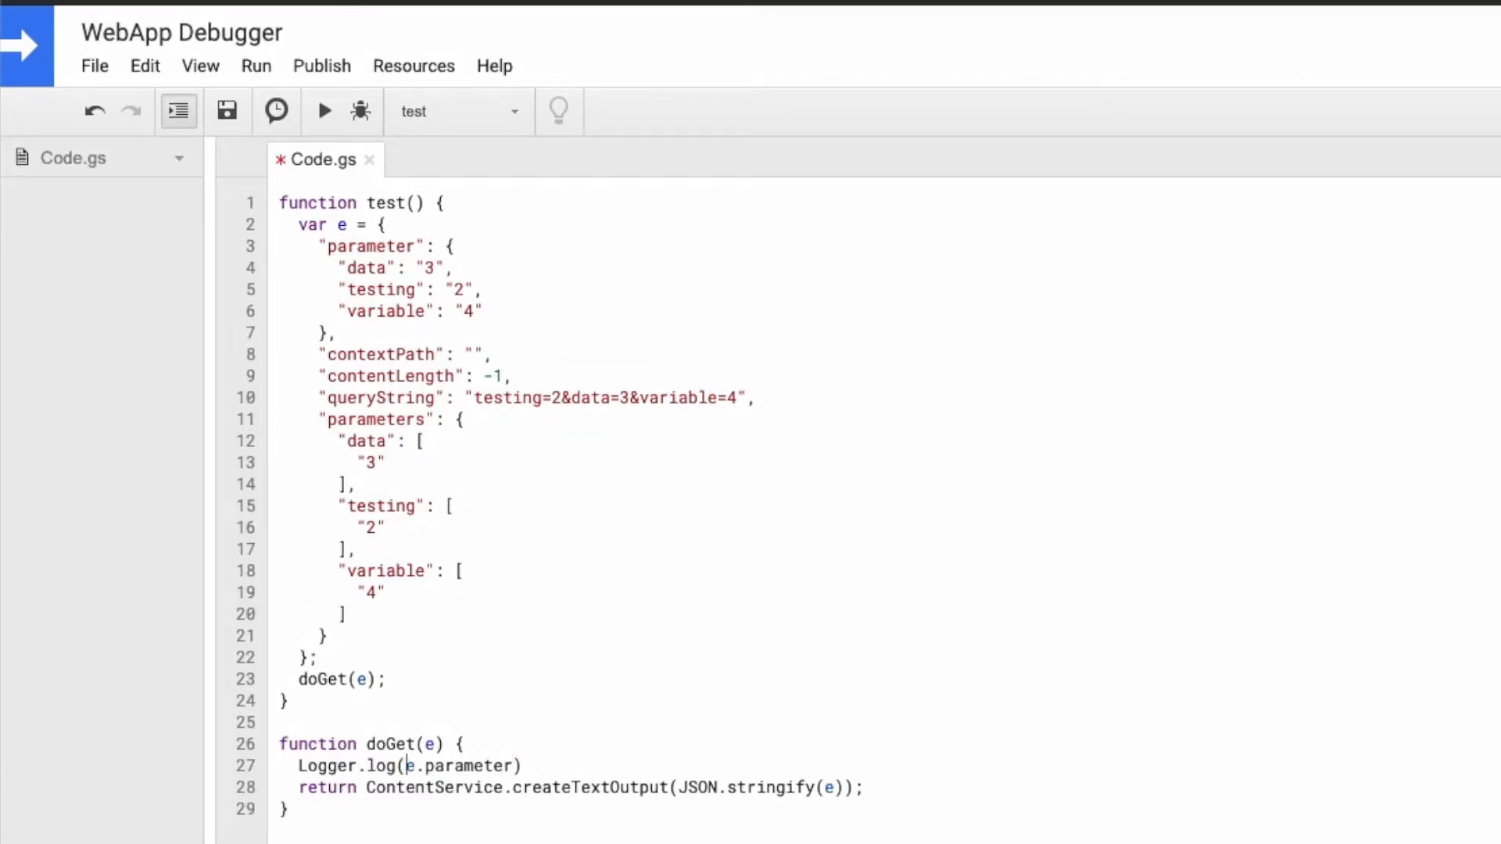
text(JSON.stringify(valu)
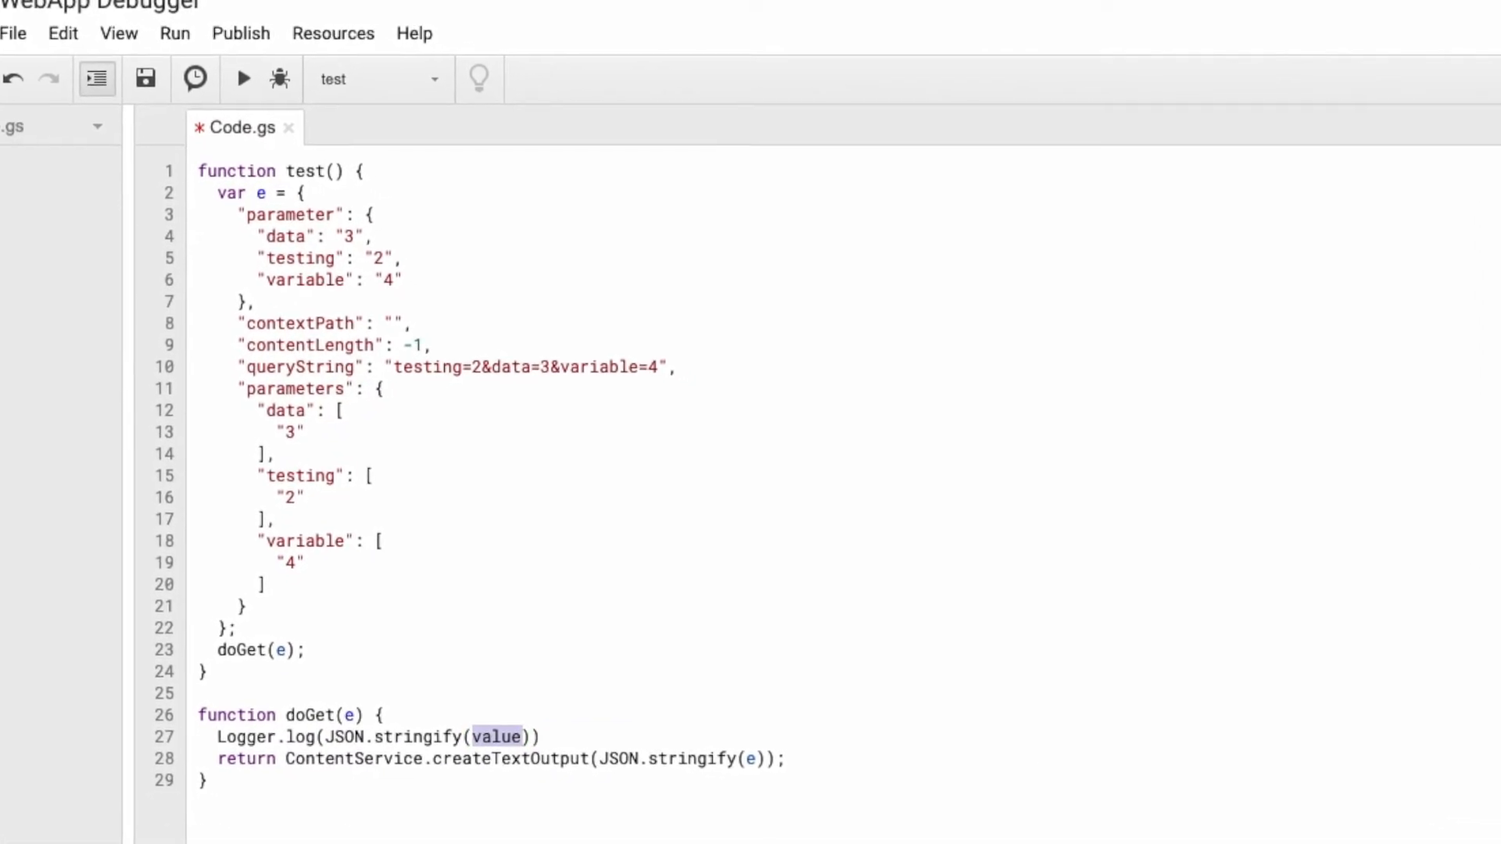
text(e.parameter)
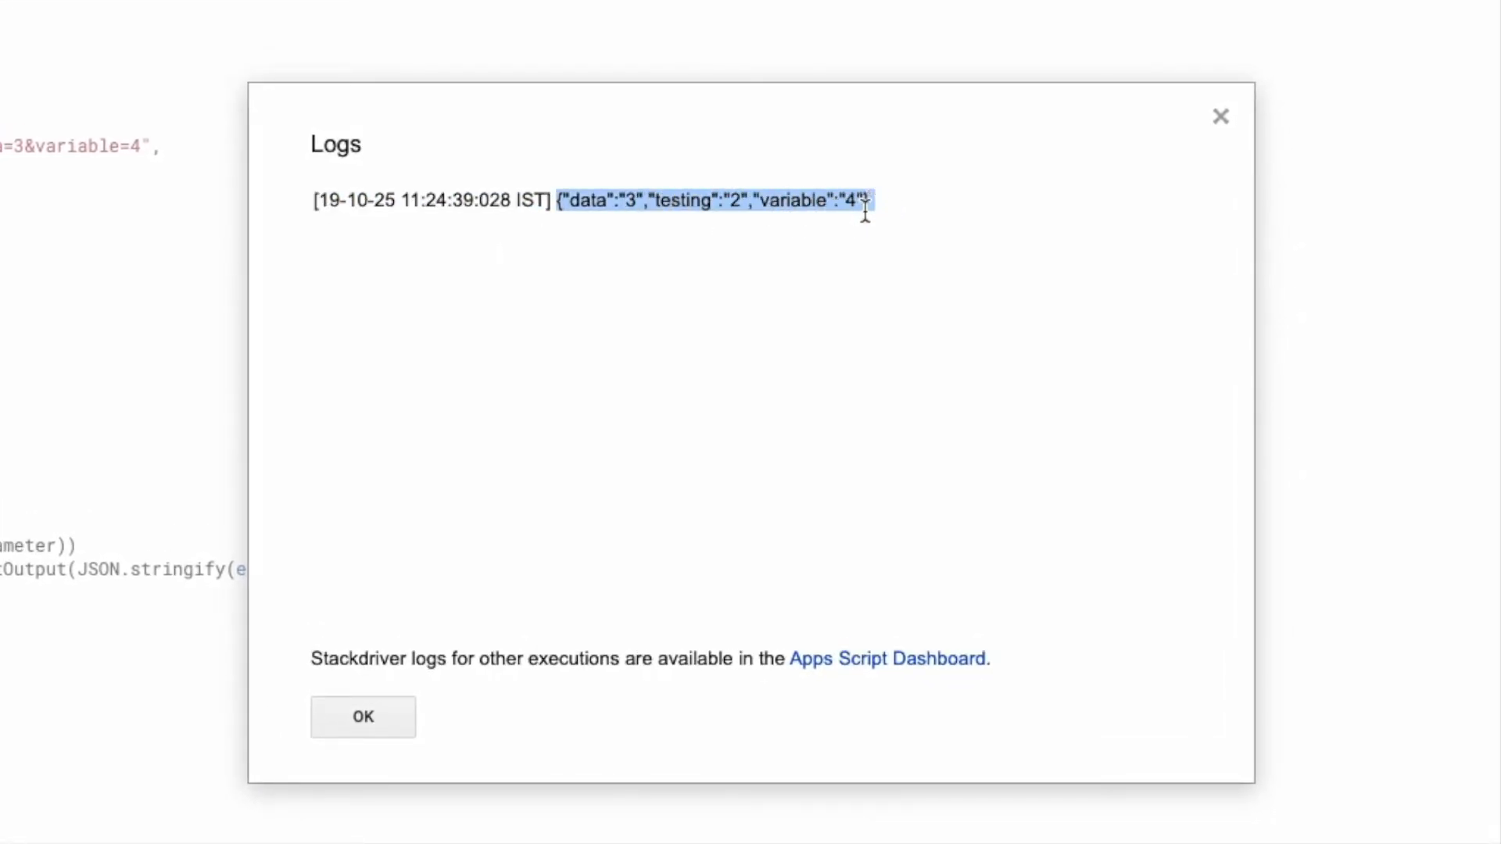
Step: Dismiss the Logs dialog
click(362, 717)
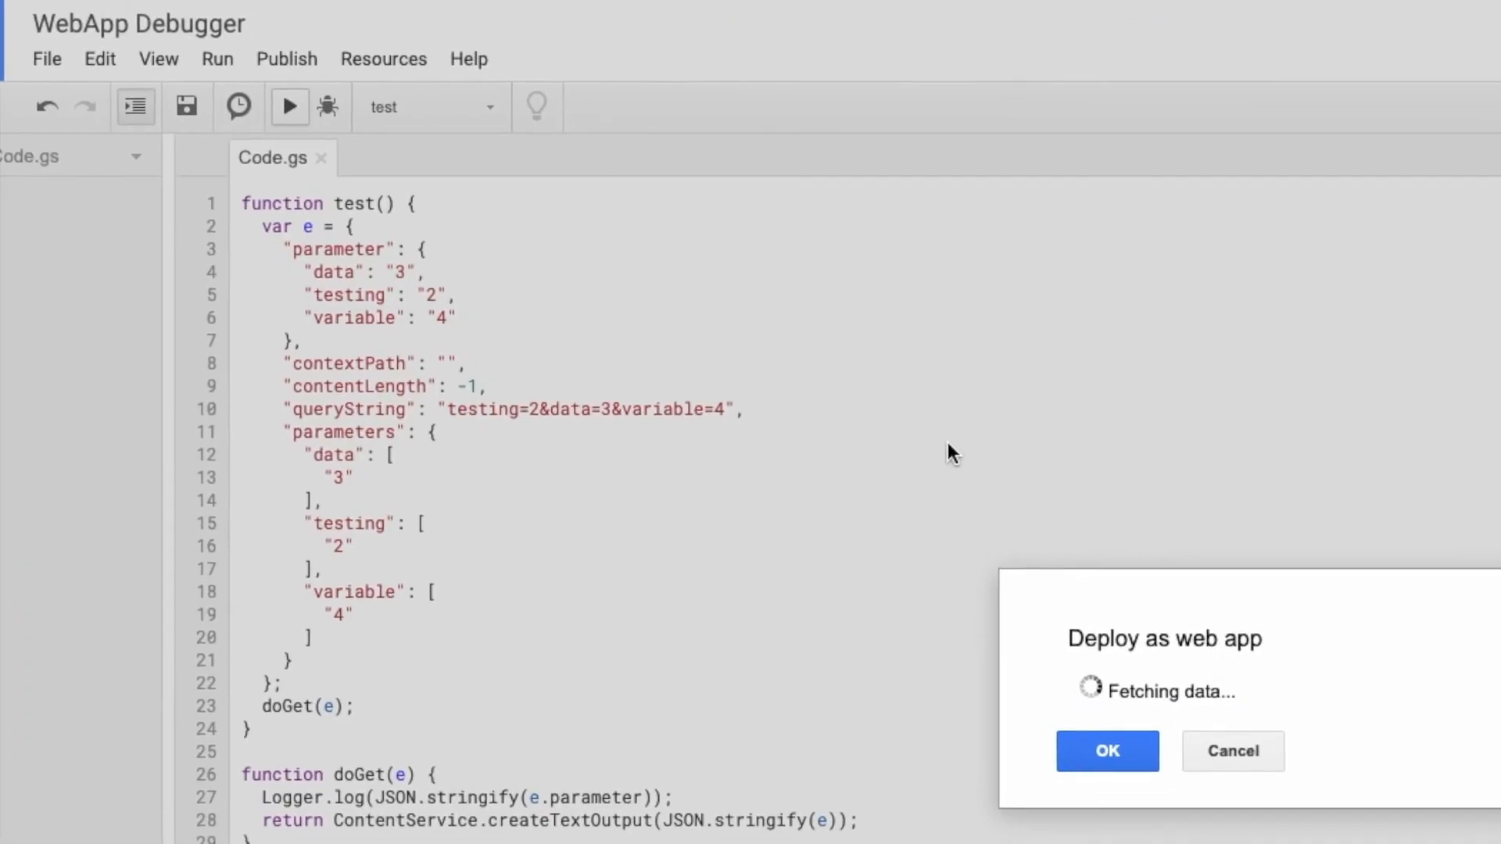
Step: Cancel the web app deployment and place the cursor at the end of the Logger.log line
click(1107, 750)
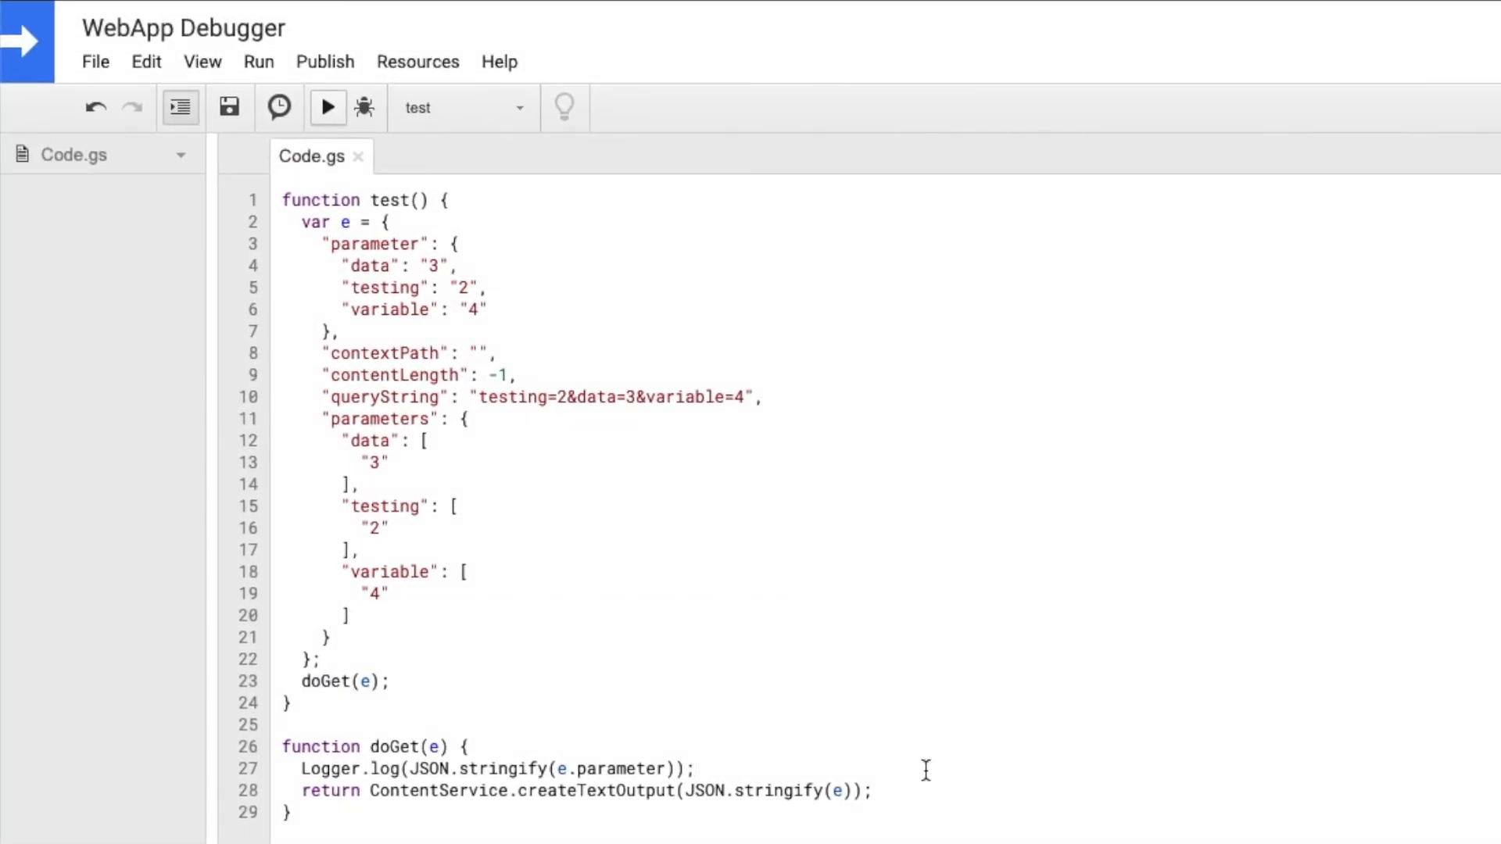
click(696, 768)
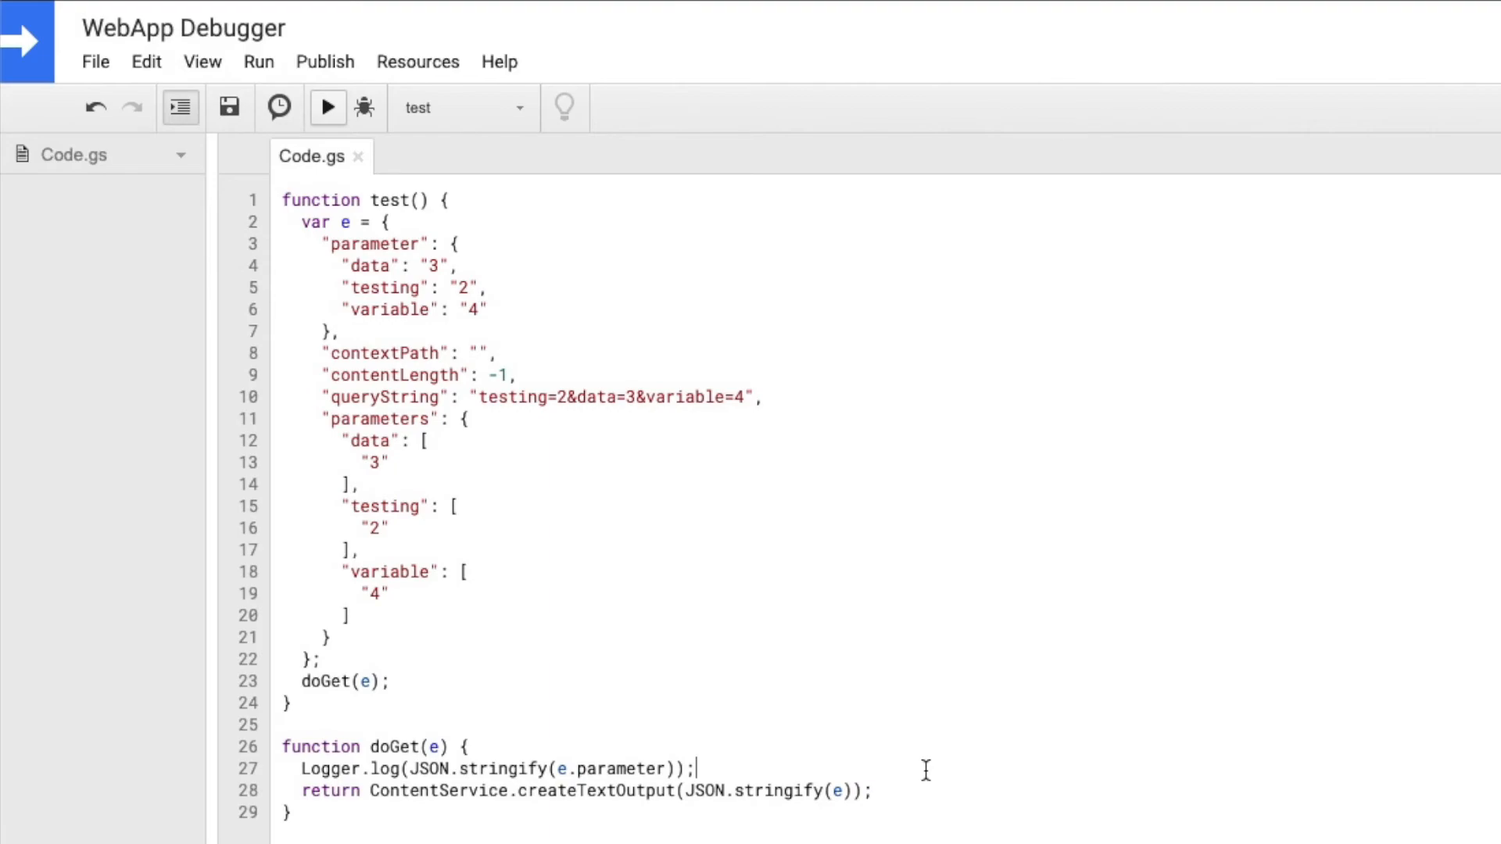